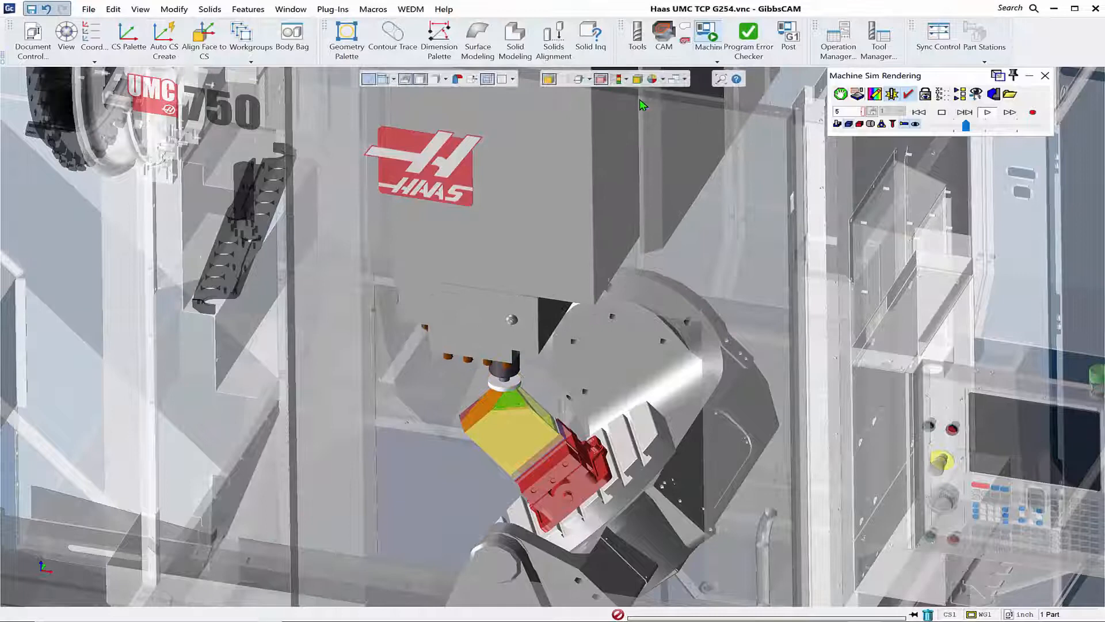
- Operate the controls at the top right of the simulation window
{"action": "left_click", "coordinate": [965, 112]}
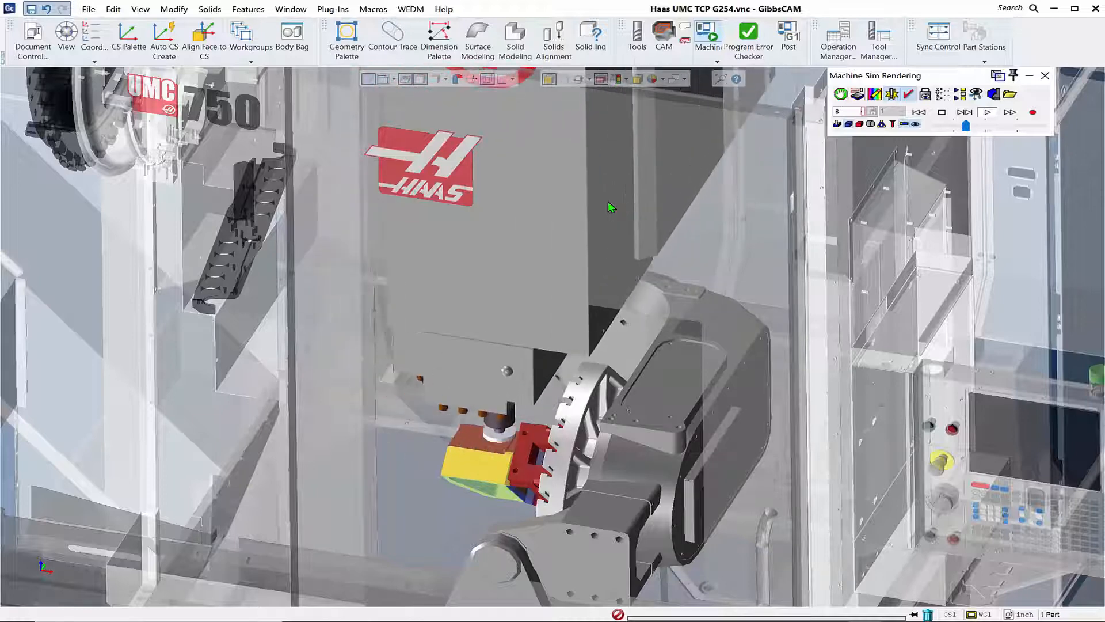
{"action": "left_click", "coordinate": [988, 112]}
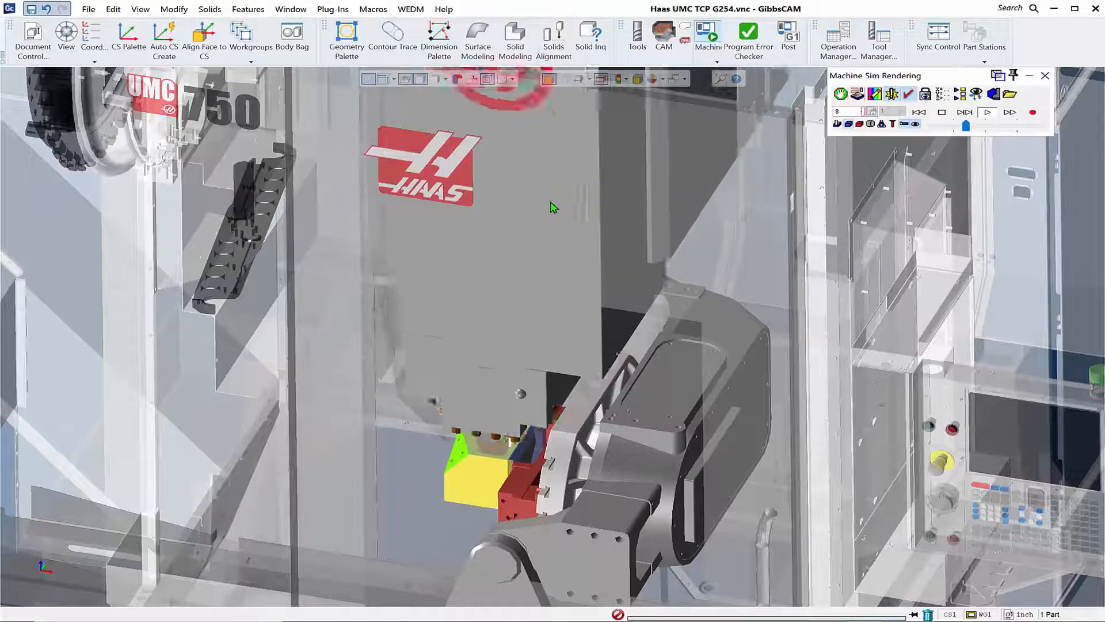
{"action": "left_click", "coordinate": [964, 113]}
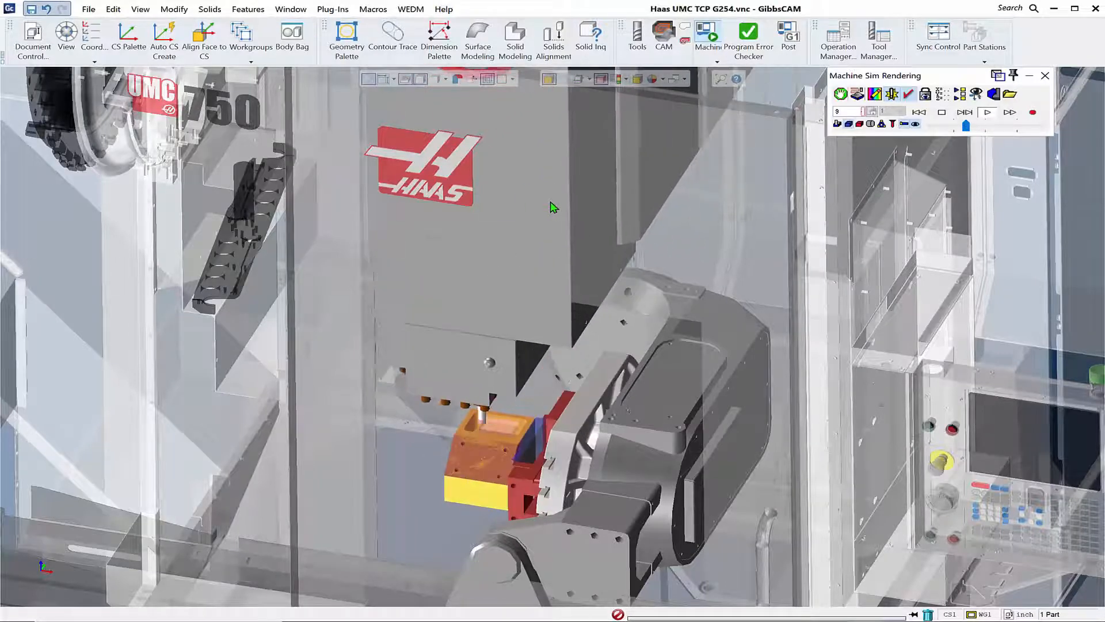
{"action": "left_click", "coordinate": [987, 112]}
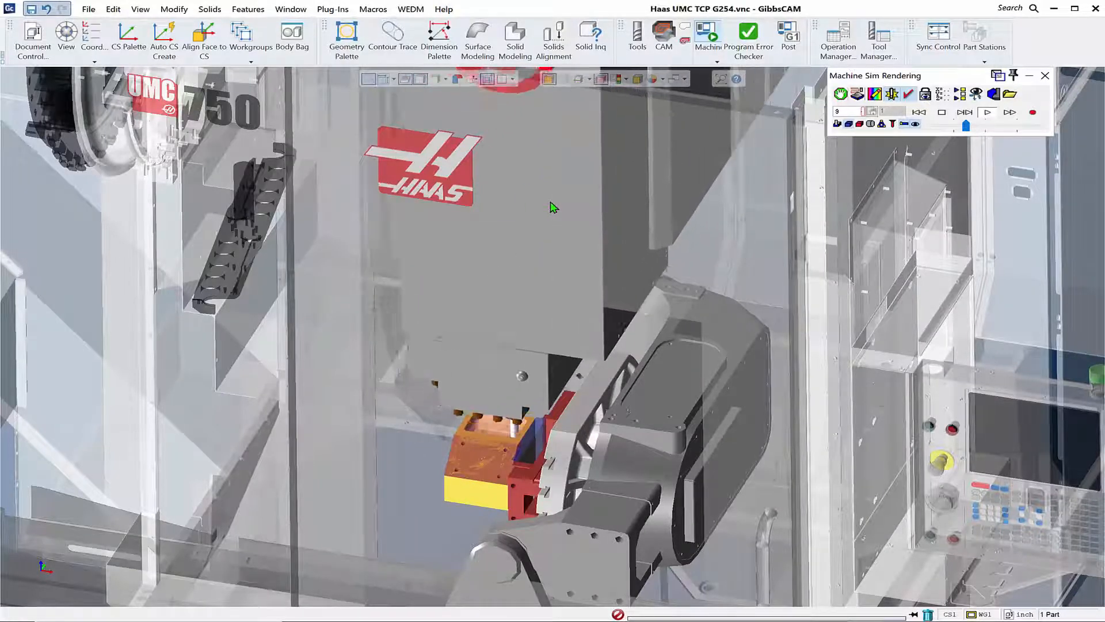
{"action": "left_click", "coordinate": [987, 112]}
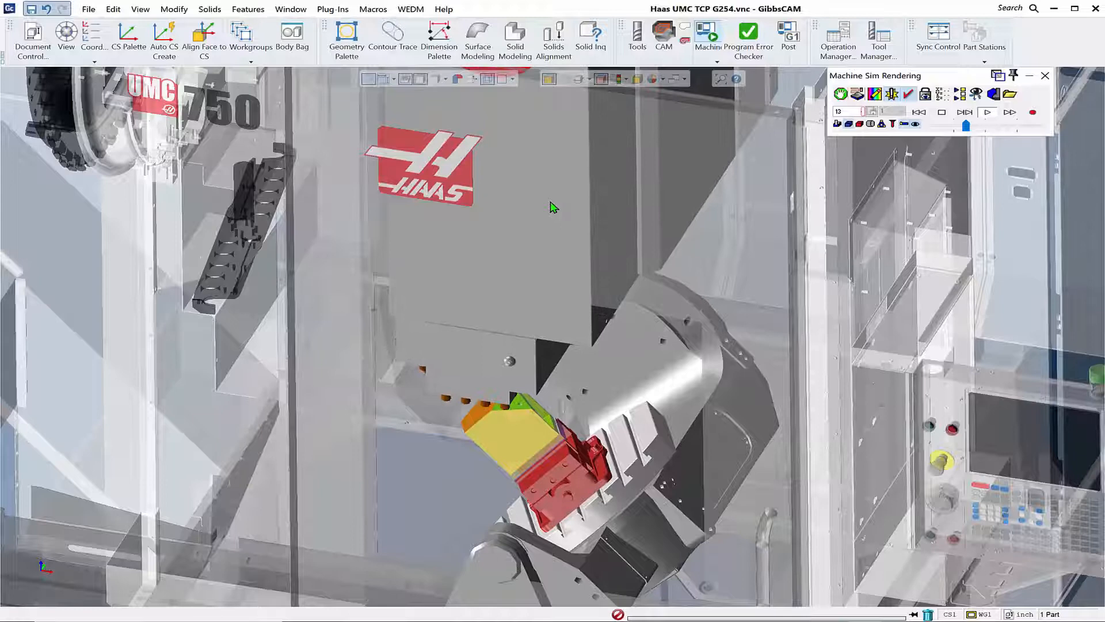
- Open PathFinder from Plug-Ins and select Macros Folder in its folder list
{"action": "left_click", "coordinate": [333, 9]}
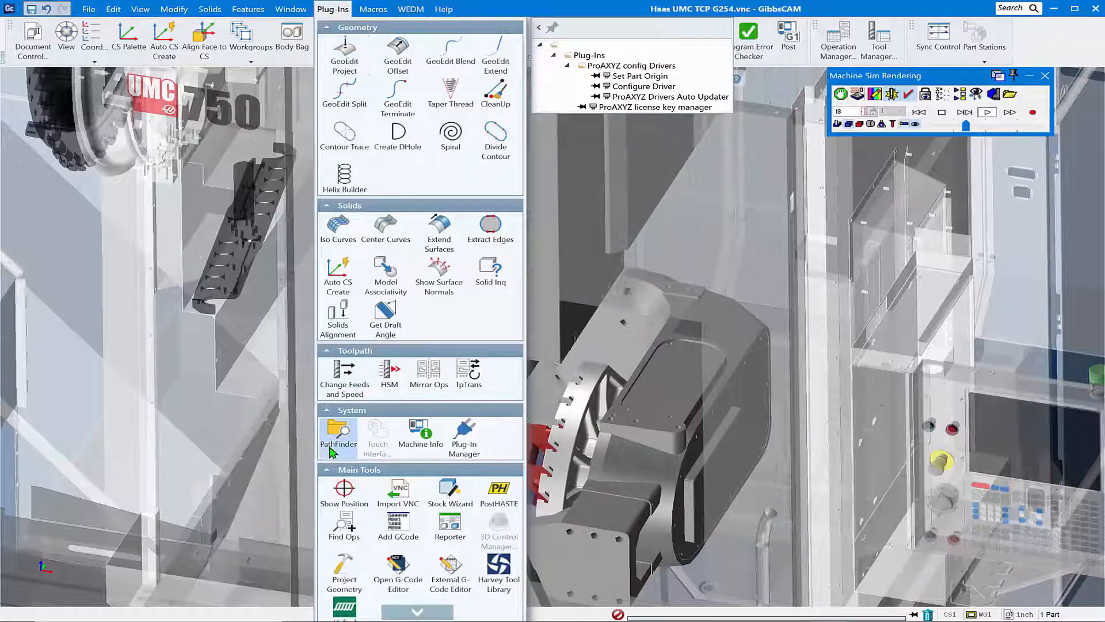
{"action": "mouse_move", "coordinate": [338, 435]}
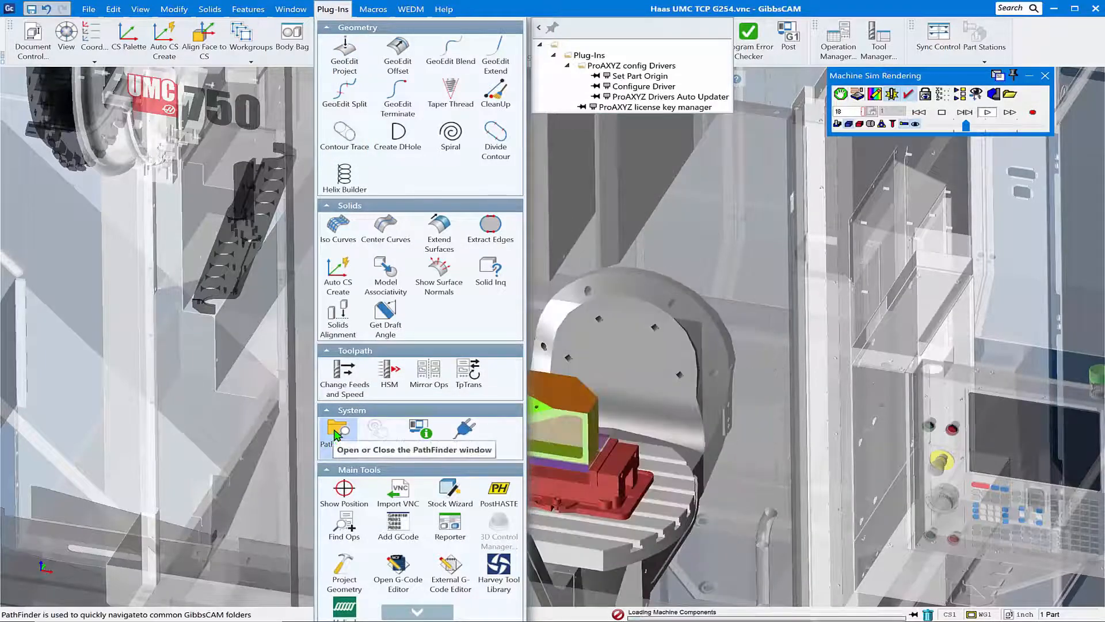
{"action": "left_click", "coordinate": [338, 430]}
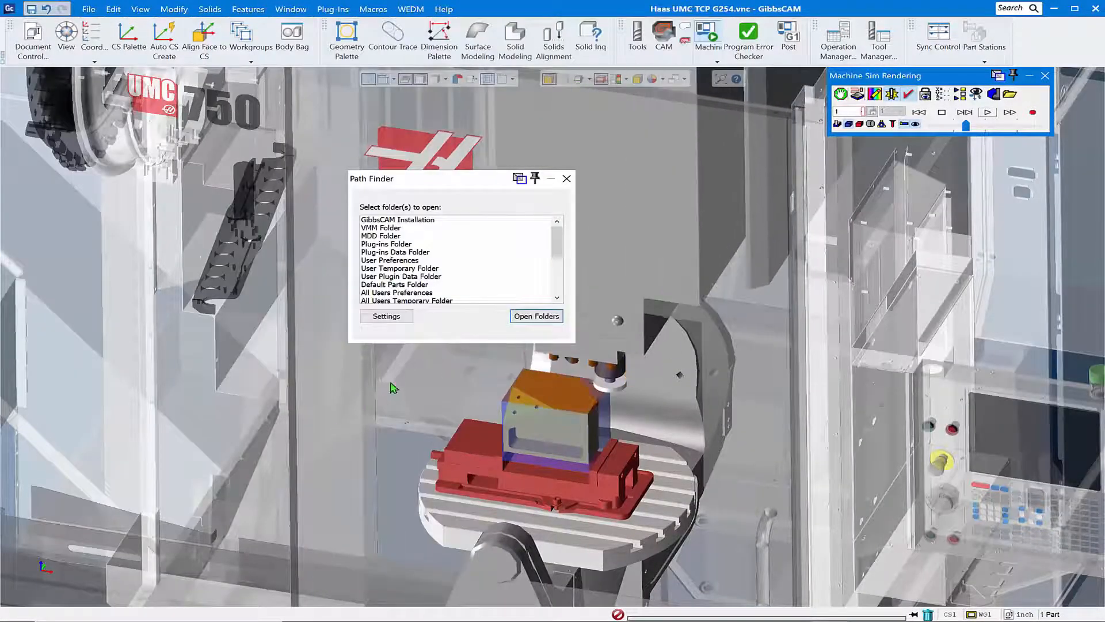
{"action": "left_click", "coordinate": [987, 113]}
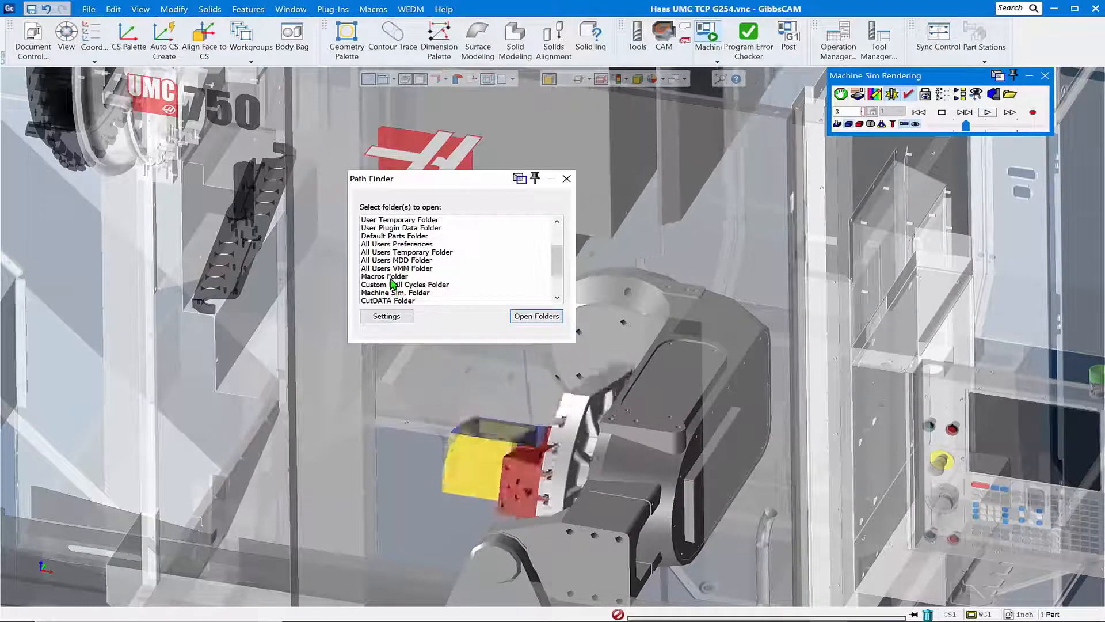
{"action": "left_click", "coordinate": [384, 276]}
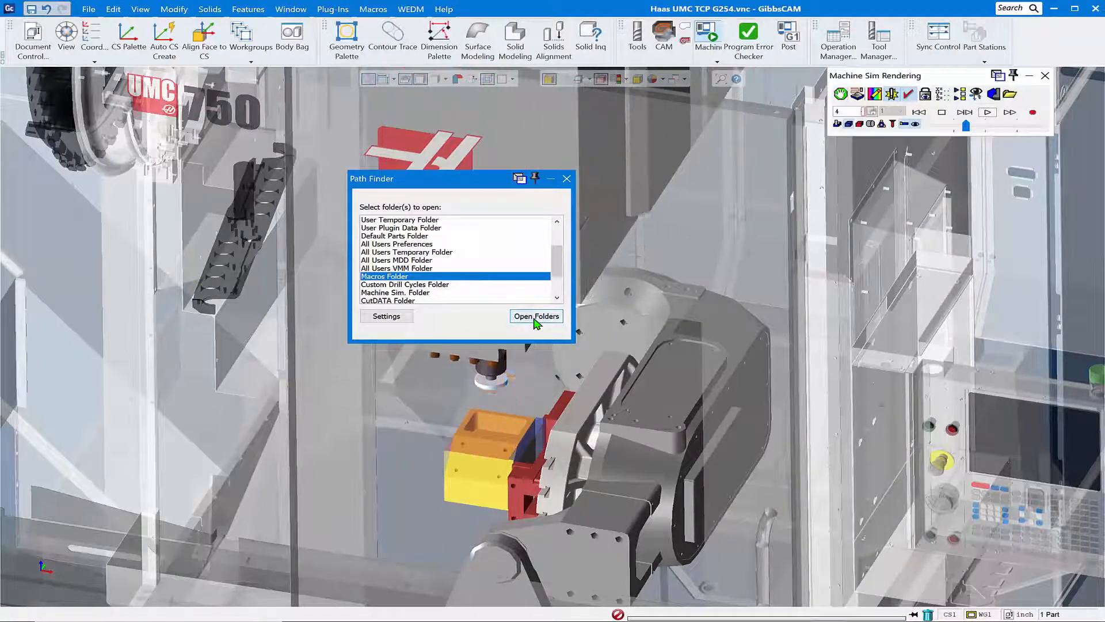
- Show GibbsCAM's Macros folder in a moved-left File Explorer window, with GibbsCAM minimized
{"action": "left_click", "coordinate": [536, 316]}
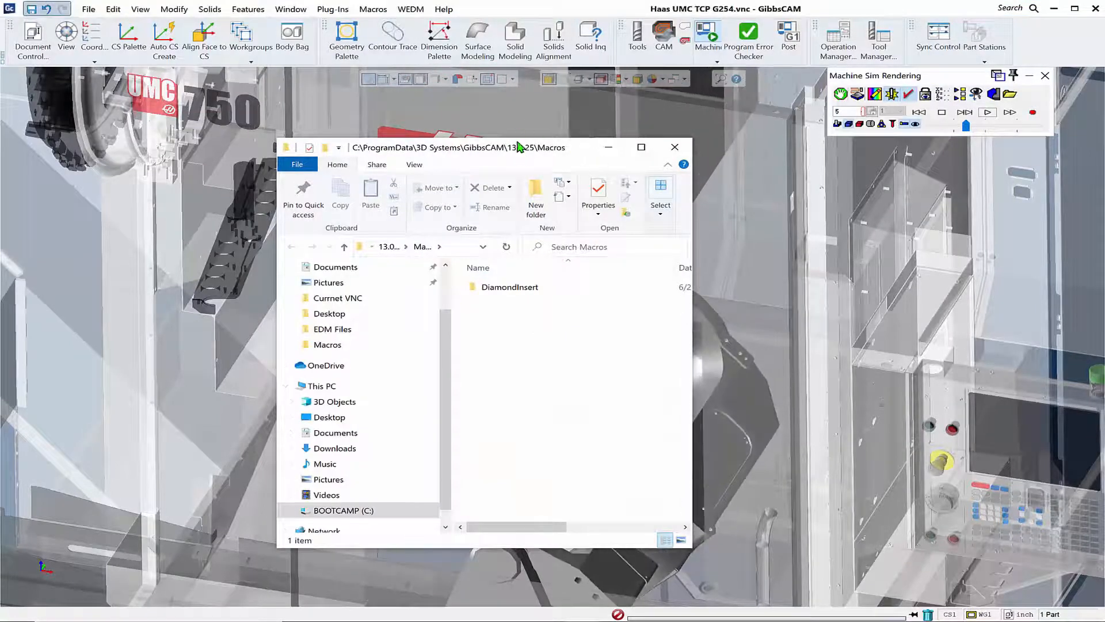
{"action": "left_click_drag", "start_coordinate": [484, 147], "coordinate": [328, 119]}
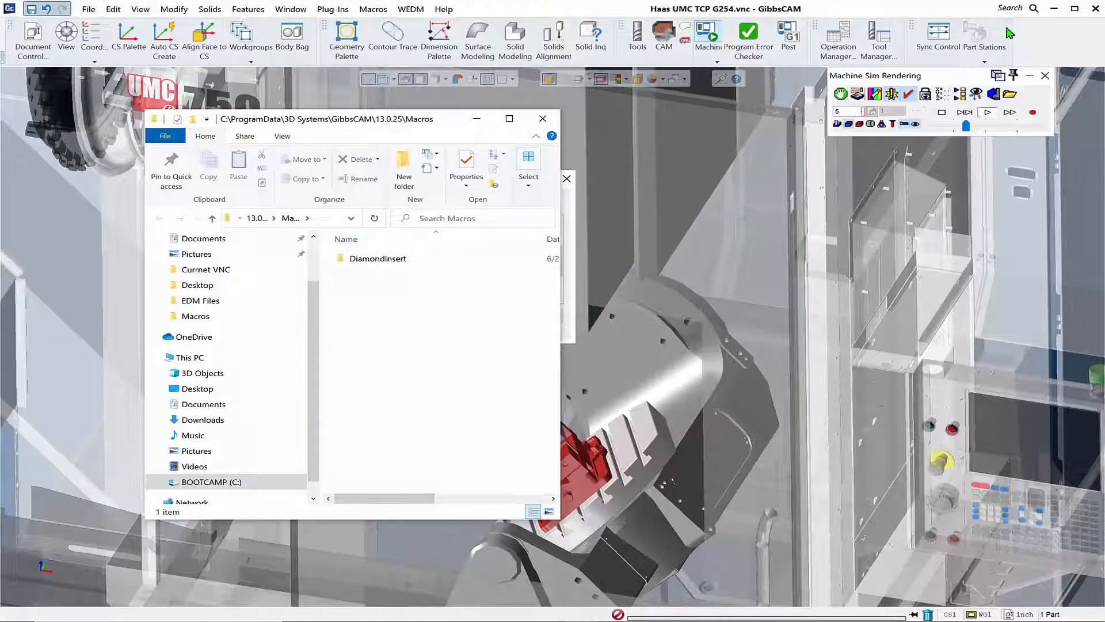
{"action": "left_click", "coordinate": [1055, 7]}
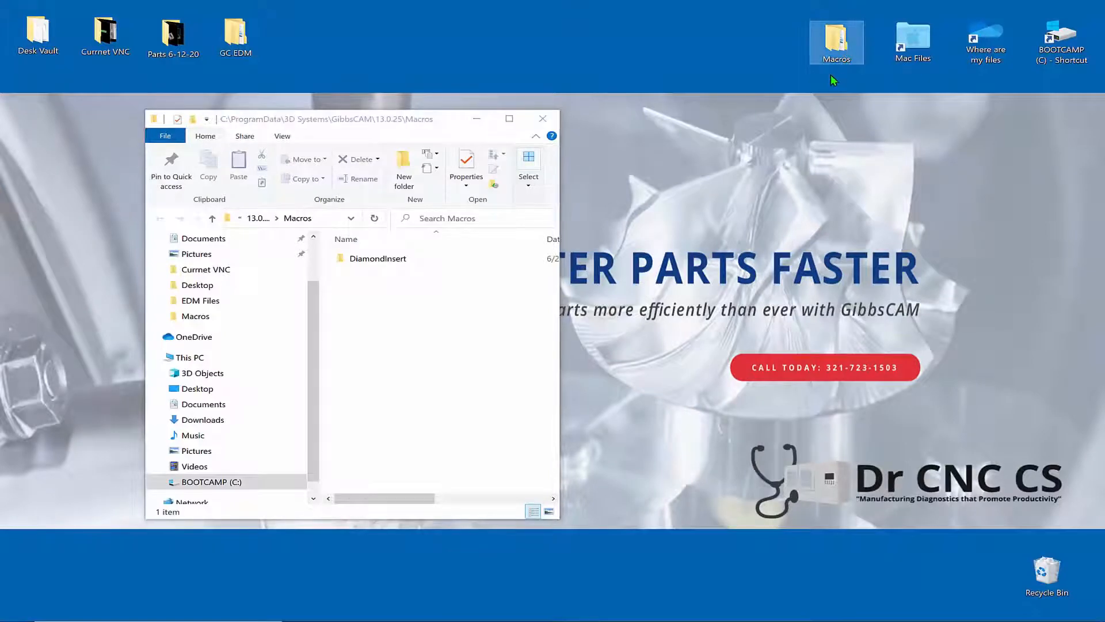
- Copy all thirteen desktop macro folders into GibbsCAM's Macros folder, then close the desktop window
{"action": "double_click", "coordinate": [837, 41]}
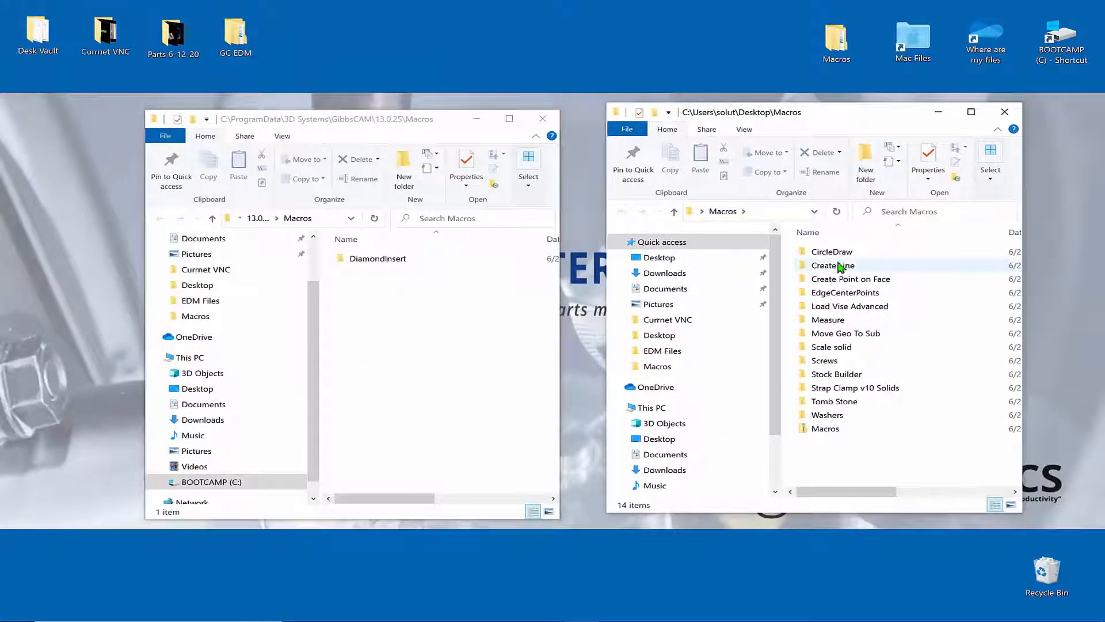
{"action": "left_click", "coordinate": [831, 251]}
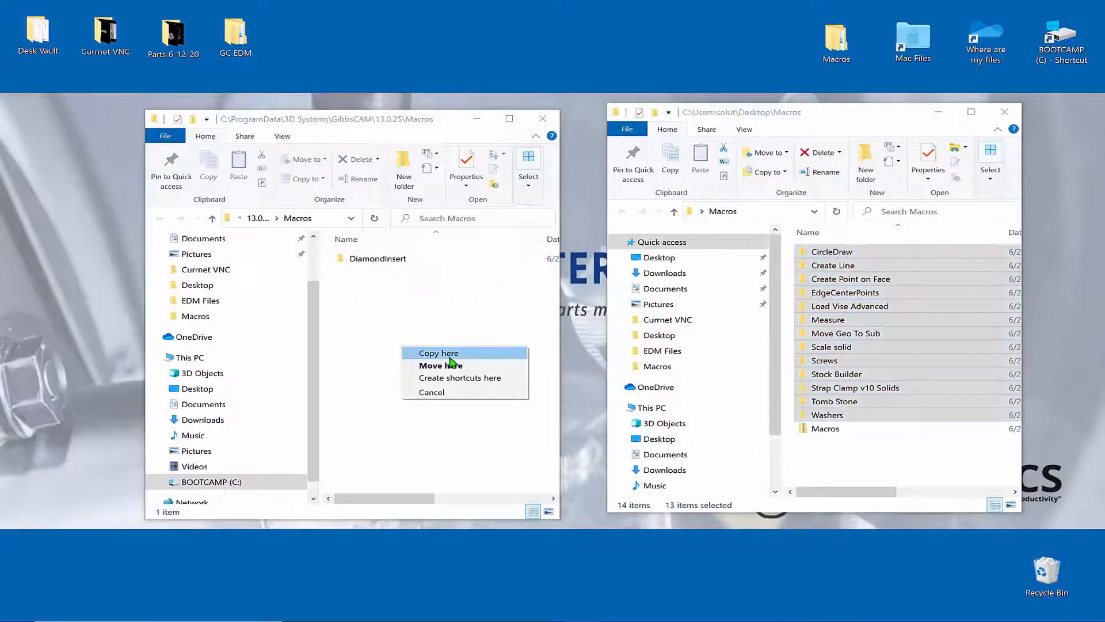
{"action": "left_click", "coordinate": [438, 352]}
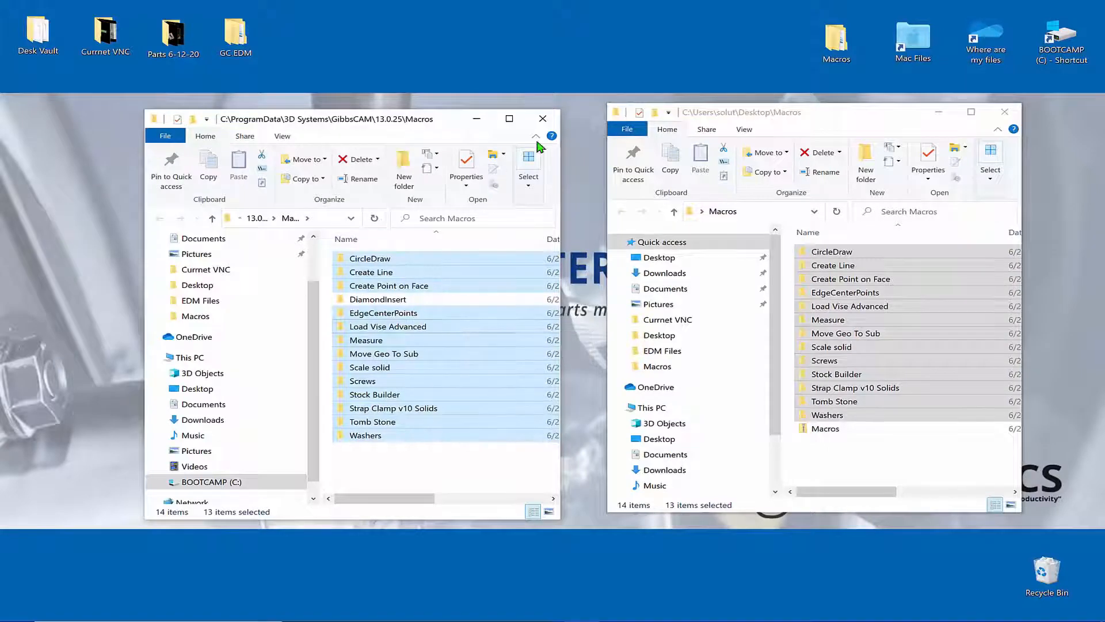
{"action": "mouse_move", "coordinate": [1005, 112]}
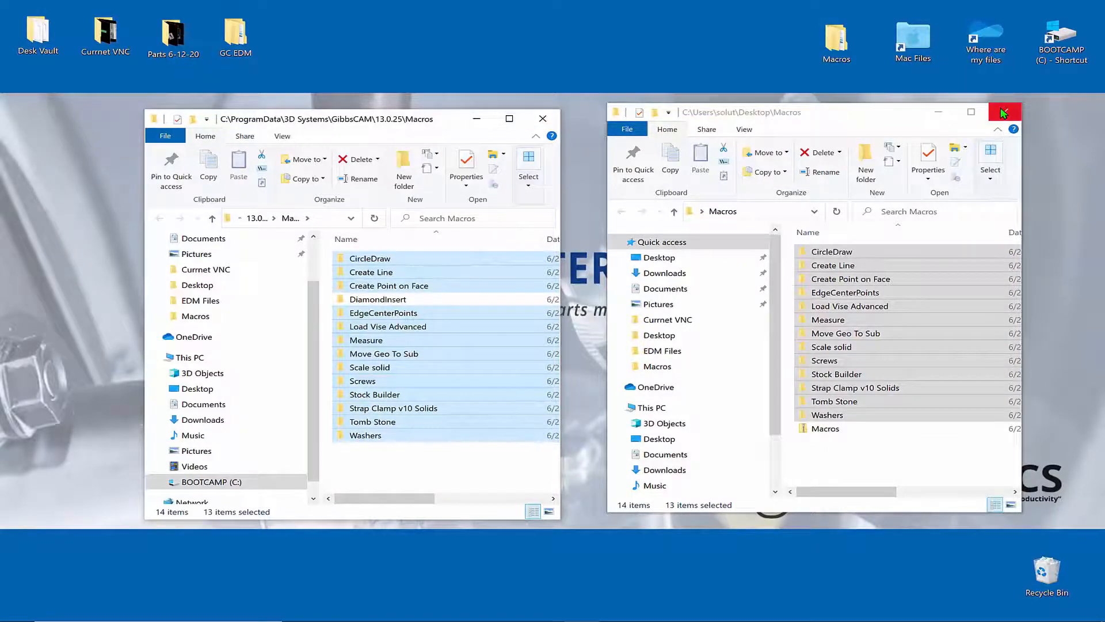
{"action": "left_click", "coordinate": [1004, 112]}
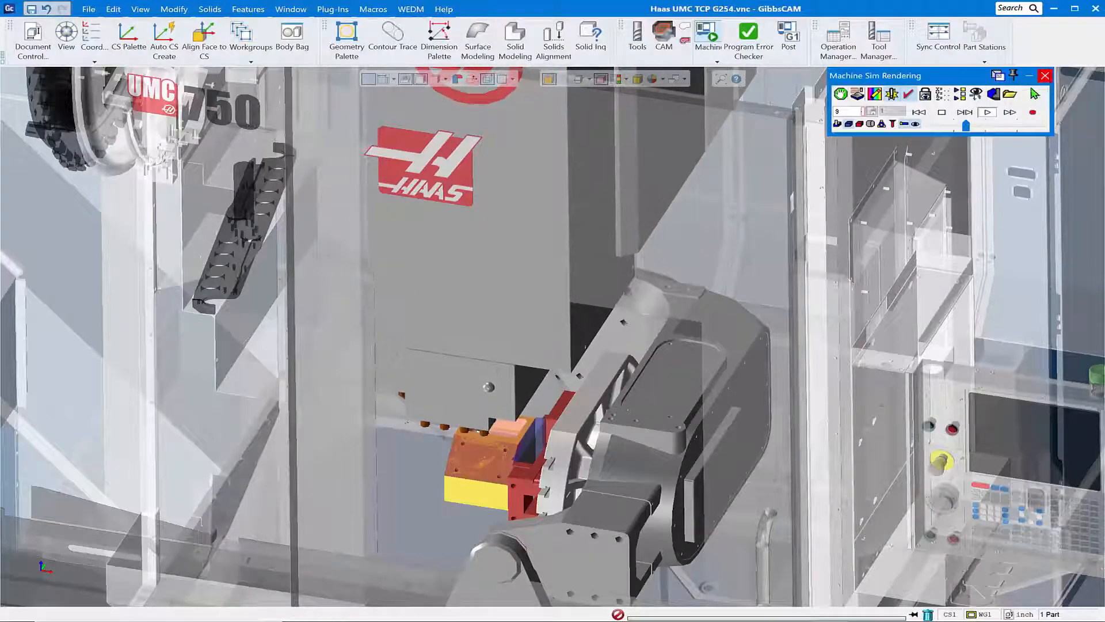
- Close Machine Sim Rendering and open the empty Macros > Configure list
{"action": "left_click", "coordinate": [1045, 75]}
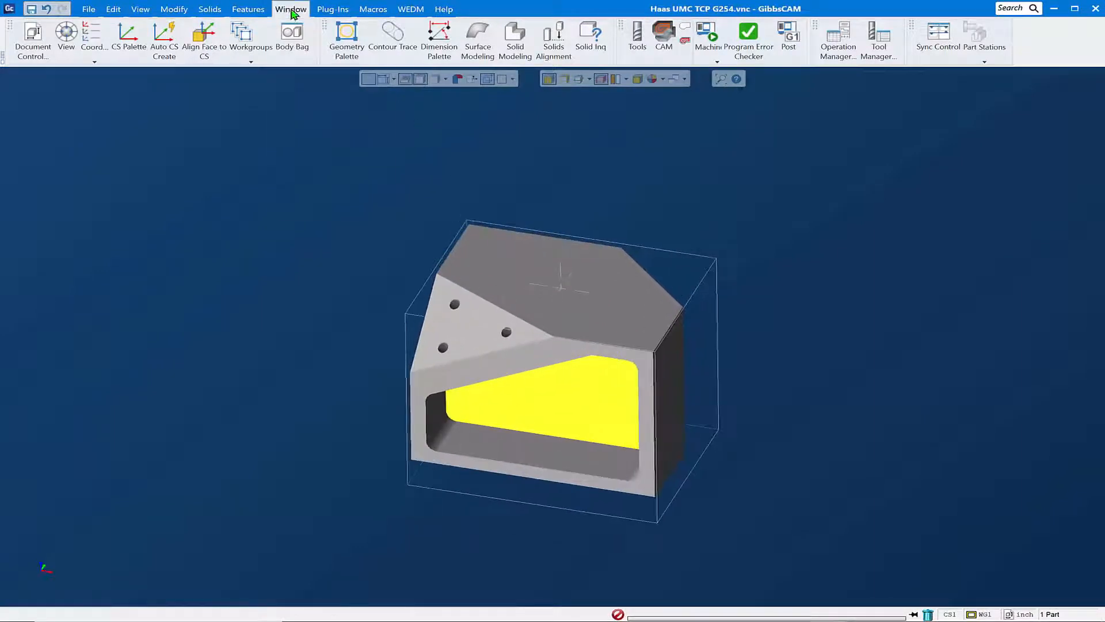
{"action": "left_click", "coordinate": [373, 9]}
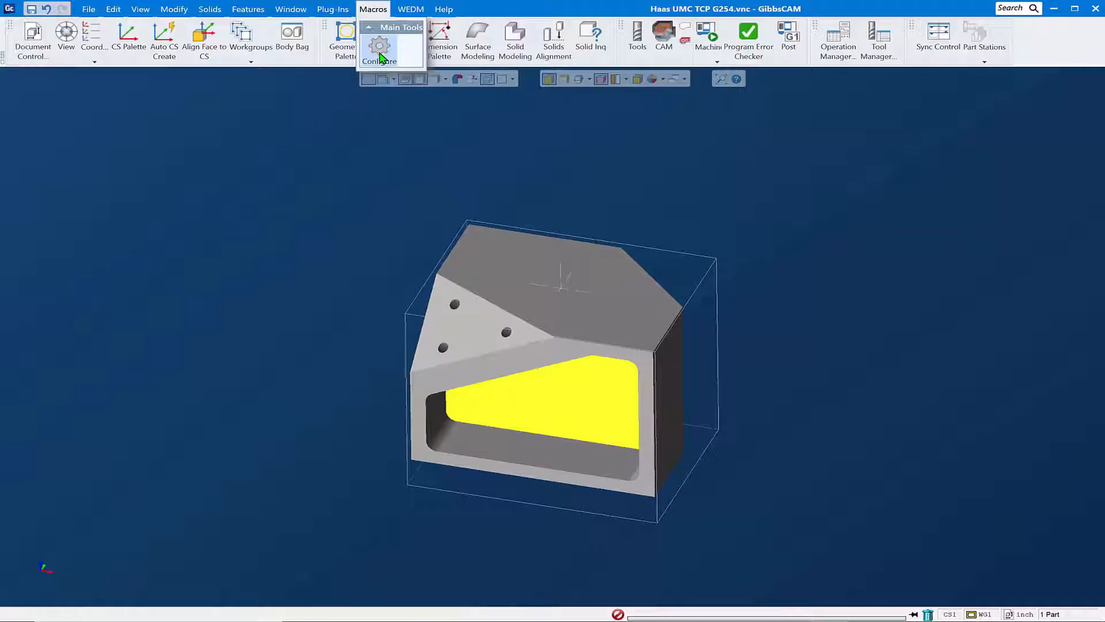
{"action": "left_click", "coordinate": [379, 60]}
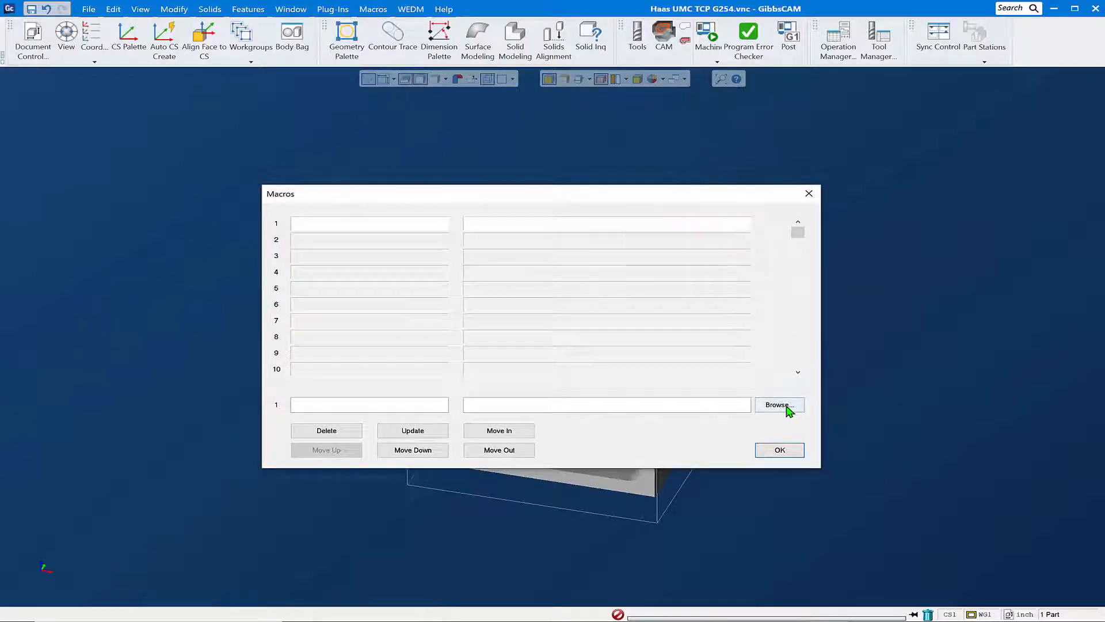
- Register CreatePointOnFace.mac from the Create Point on Face folder as the first macro
{"action": "left_click", "coordinate": [778, 405]}
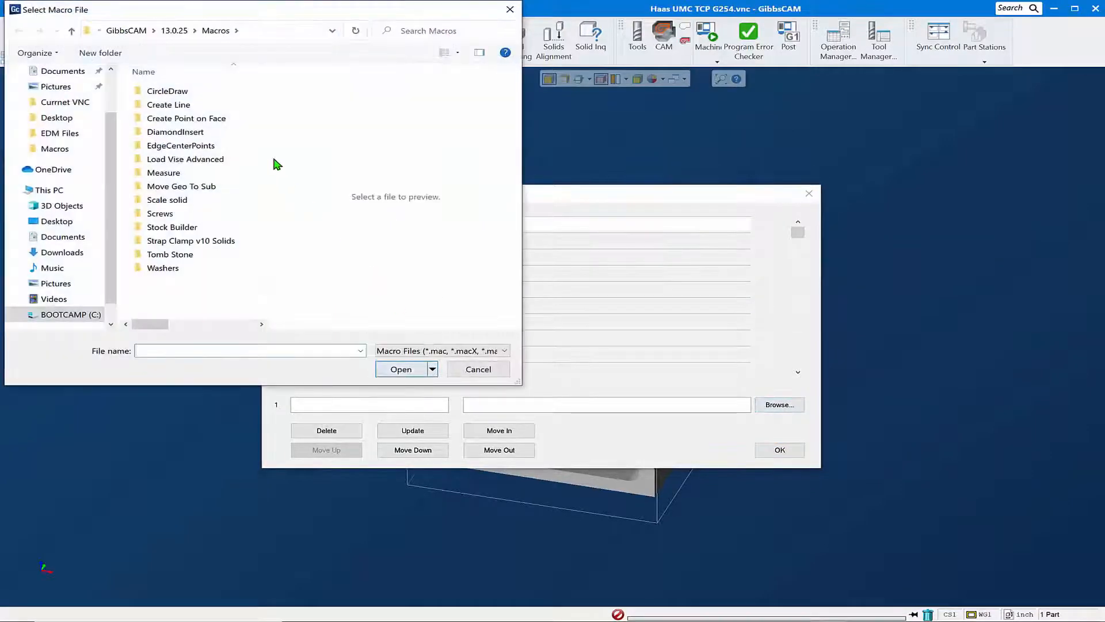
{"action": "mouse_move", "coordinate": [384, 14]}
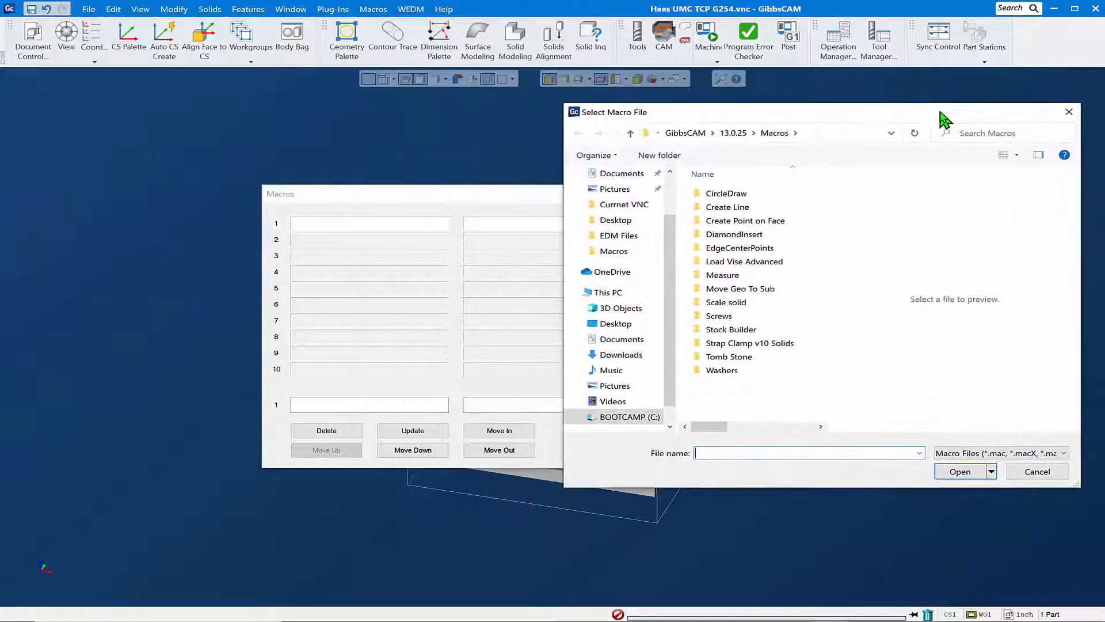
{"action": "mouse_move", "coordinate": [738, 338]}
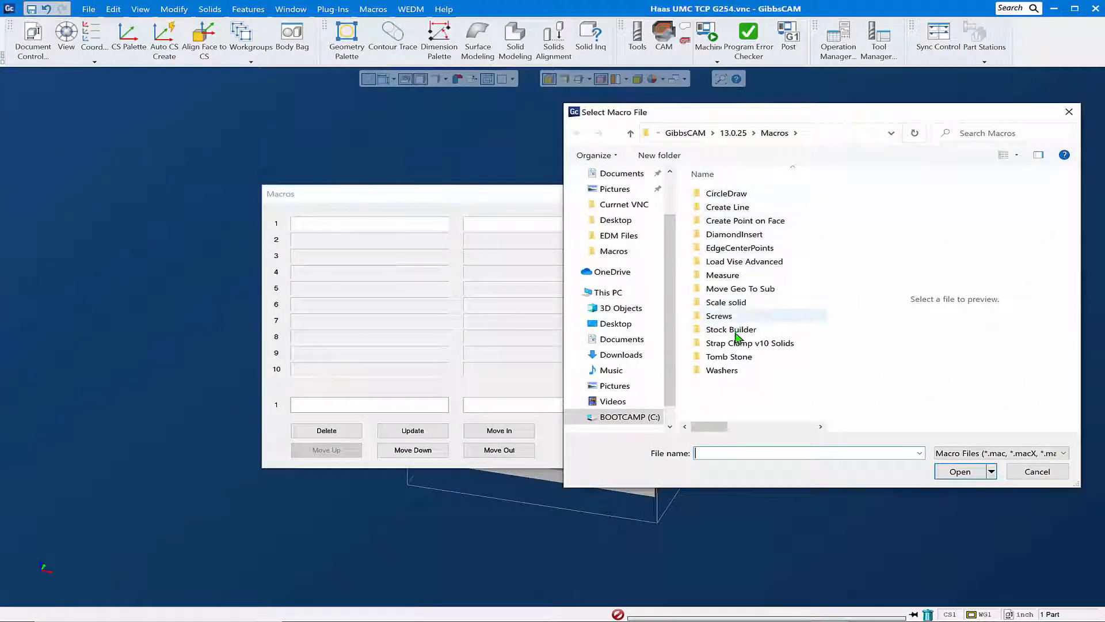
{"action": "mouse_move", "coordinate": [757, 228]}
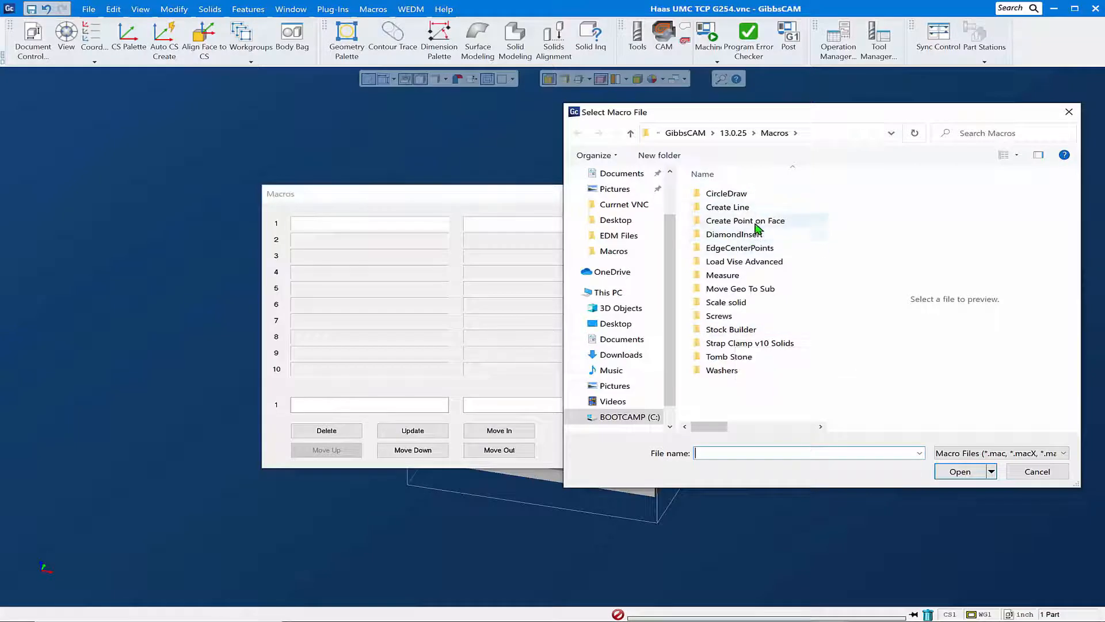
{"action": "double_click", "coordinate": [744, 219]}
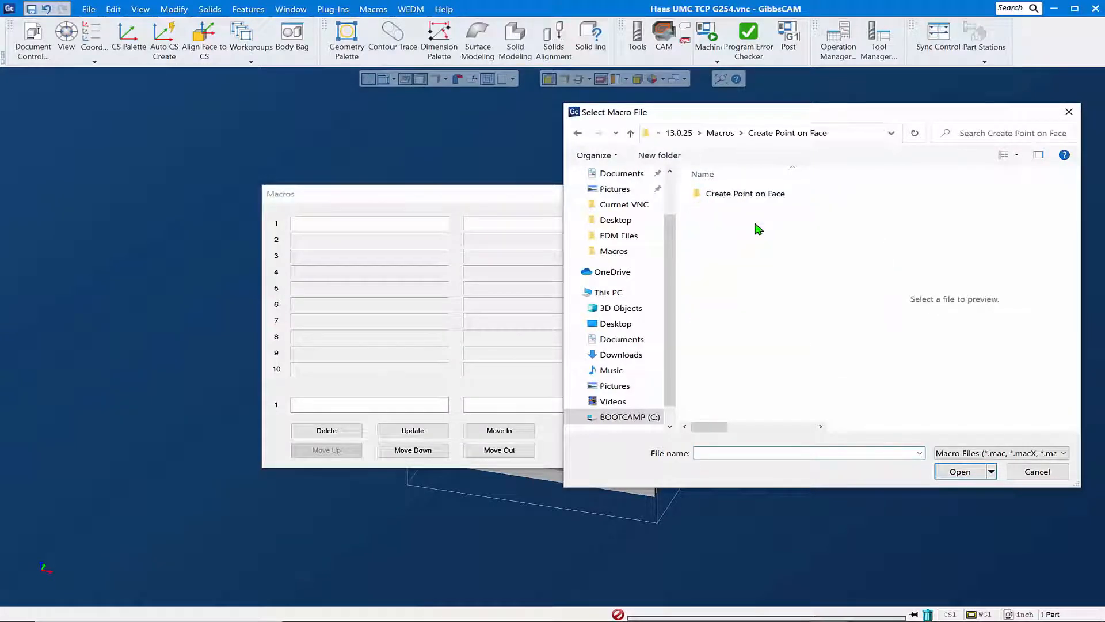
{"action": "left_click", "coordinate": [744, 194]}
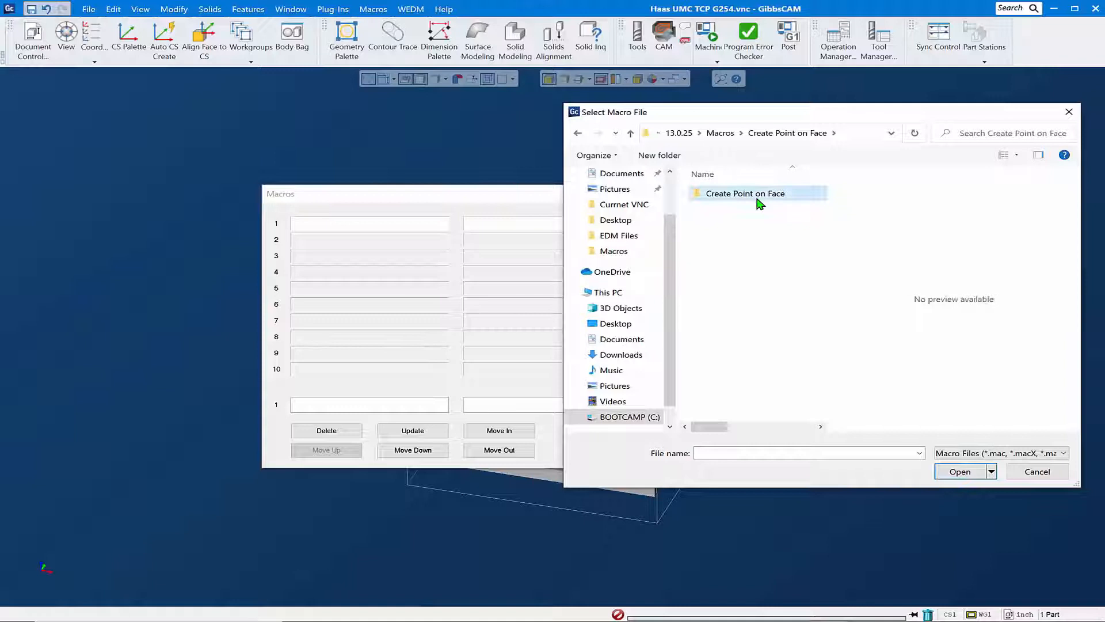
{"action": "double_click", "coordinate": [745, 193]}
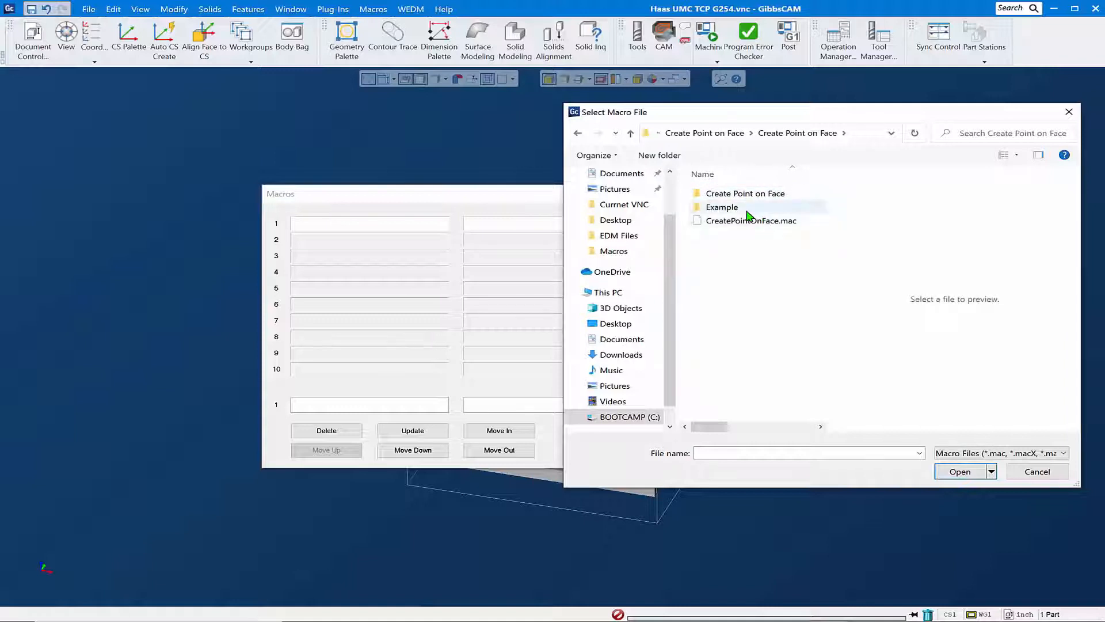
{"action": "left_click", "coordinate": [750, 221]}
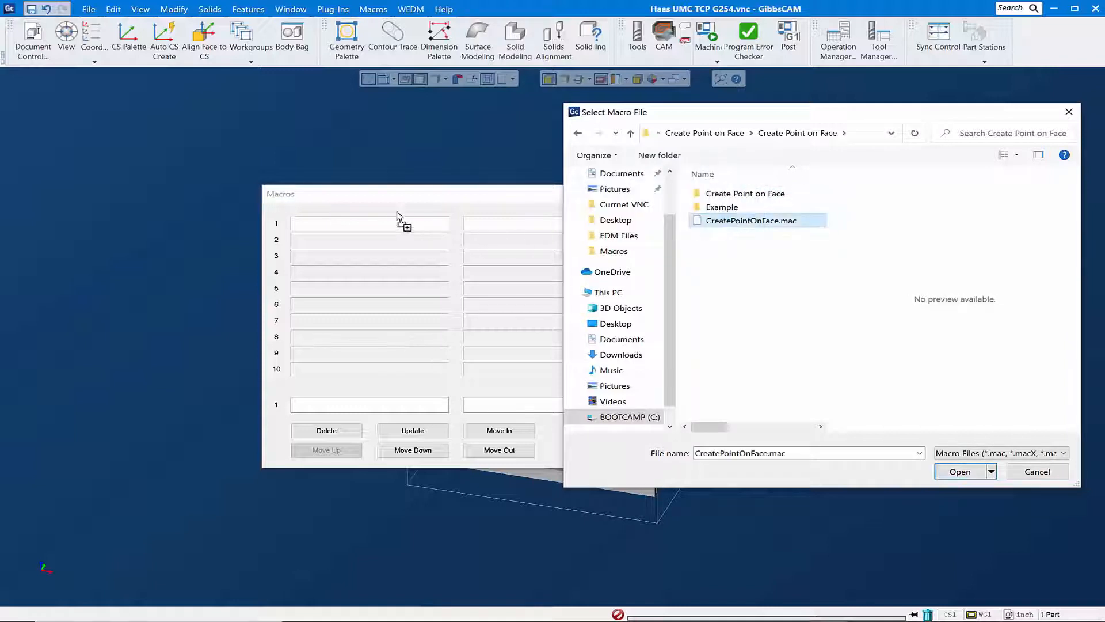
{"action": "left_click", "coordinate": [960, 471]}
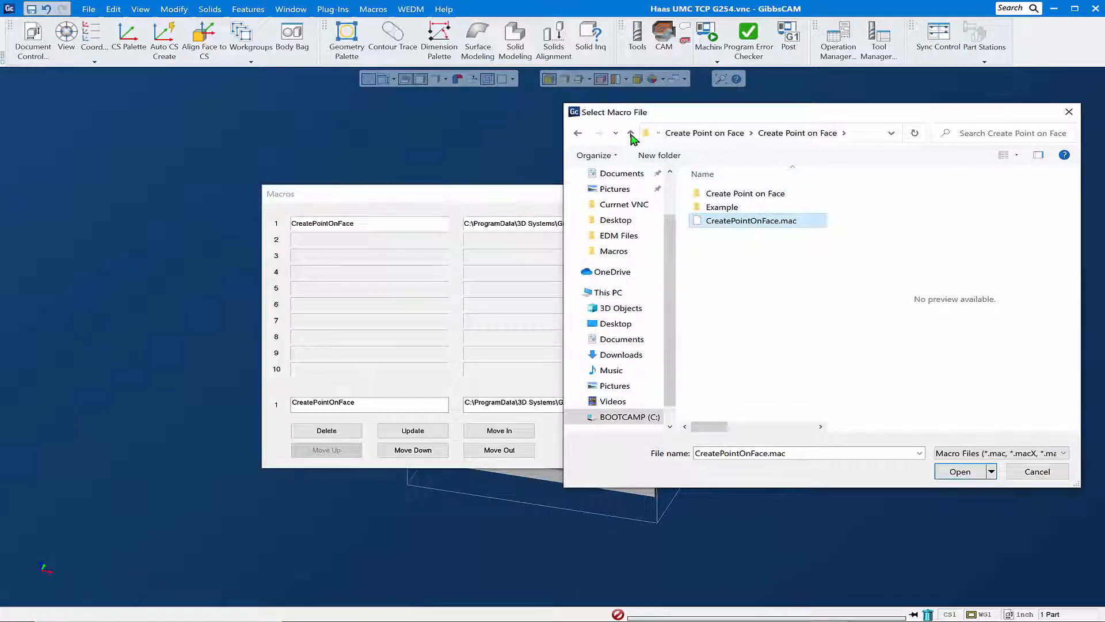
- Register Load Vise Advanced.mac as the second macro
{"action": "left_click", "coordinate": [630, 132]}
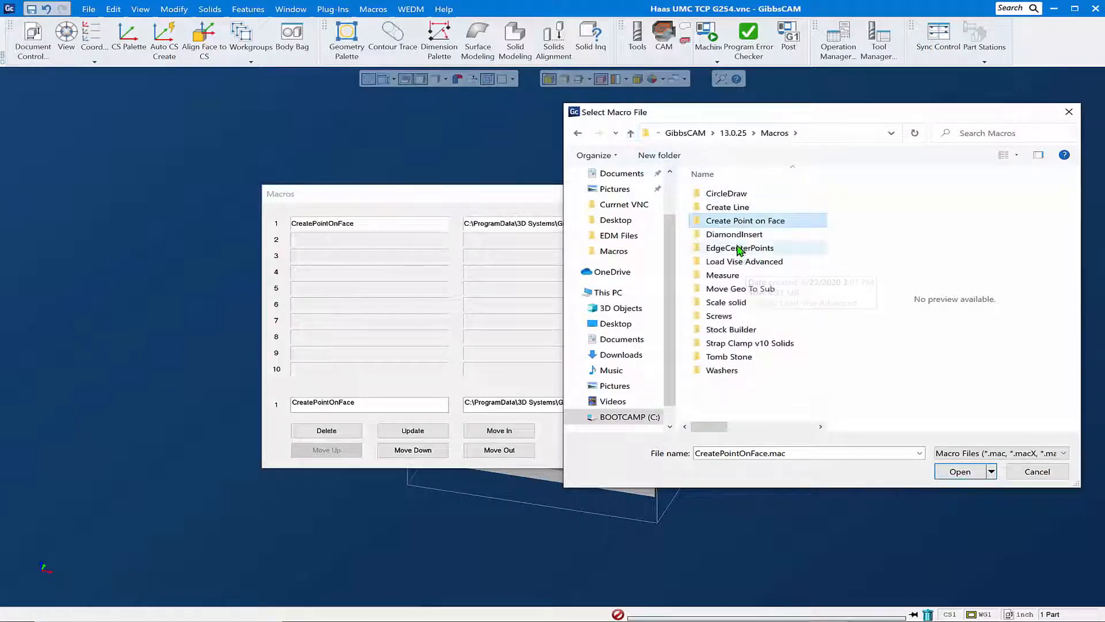
{"action": "double_click", "coordinate": [744, 260]}
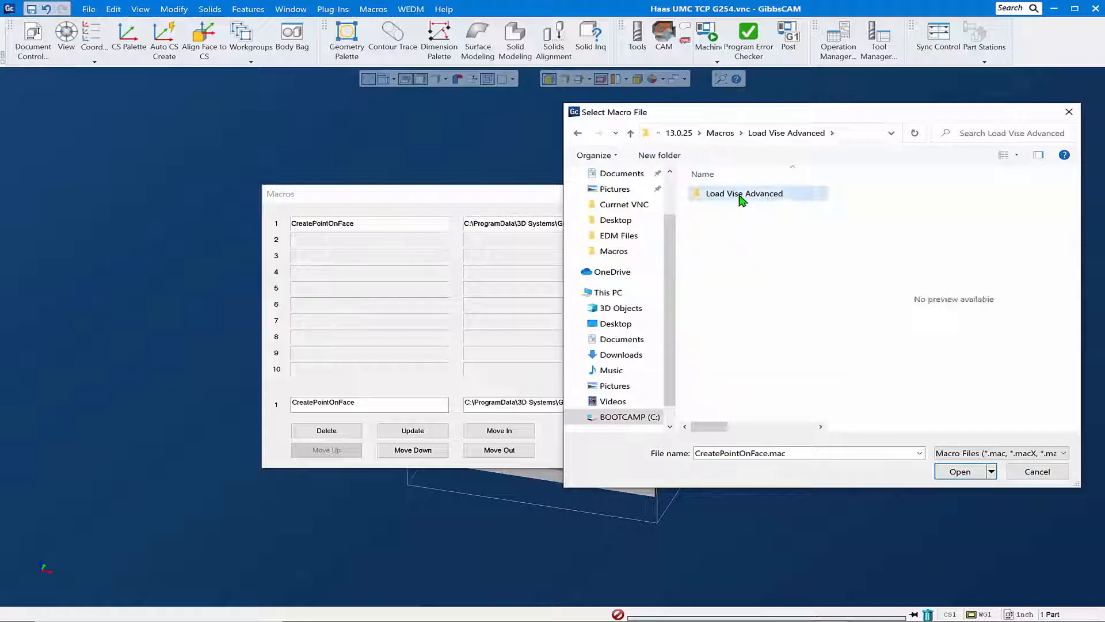
{"action": "double_click", "coordinate": [744, 194]}
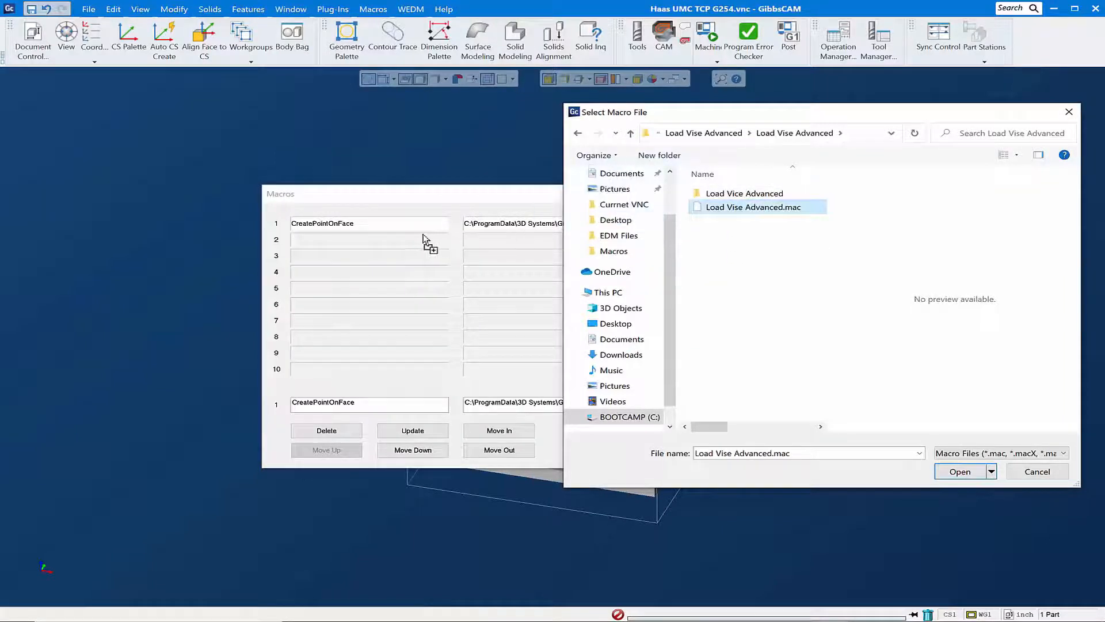
{"action": "left_click", "coordinate": [958, 471]}
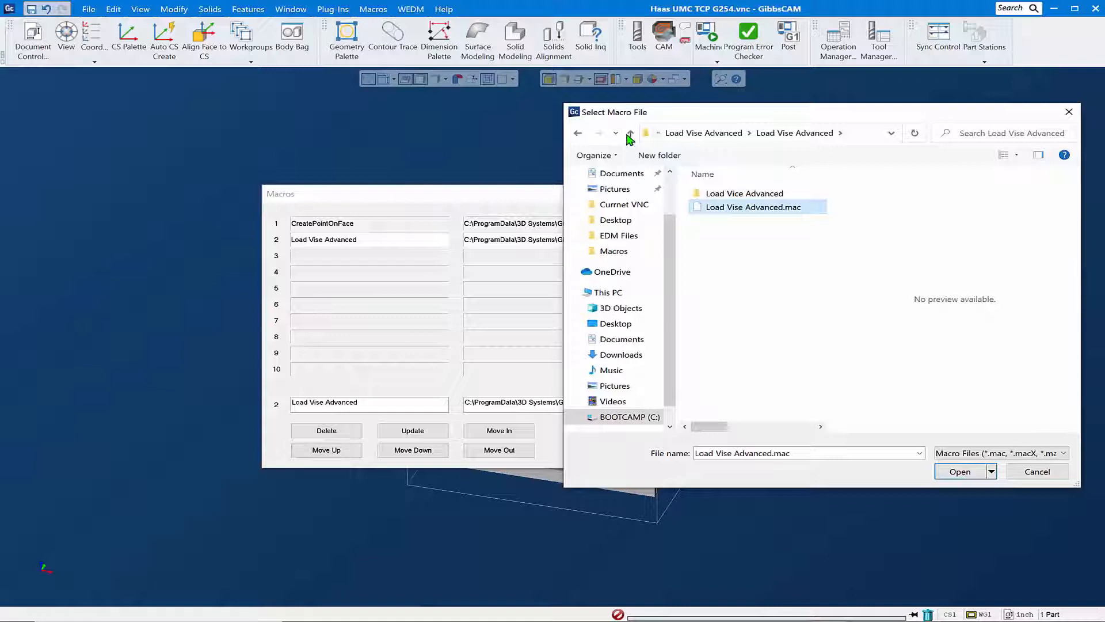
- Add ScaleSolid.mac from the nested Scale solid folder
{"action": "left_click", "coordinate": [629, 133]}
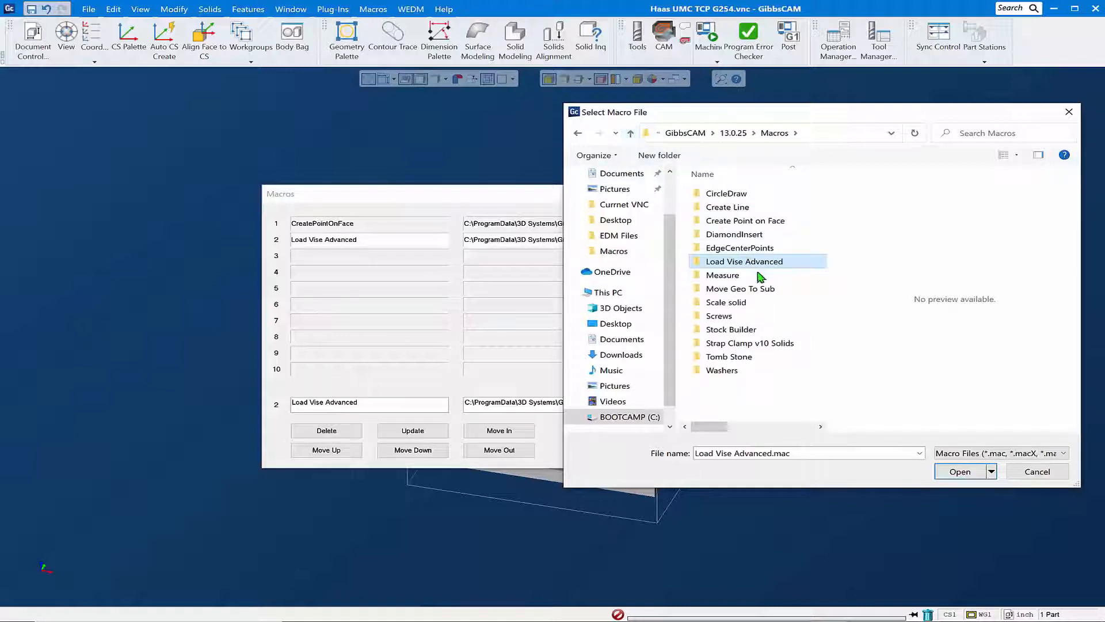
{"action": "mouse_move", "coordinate": [760, 233]}
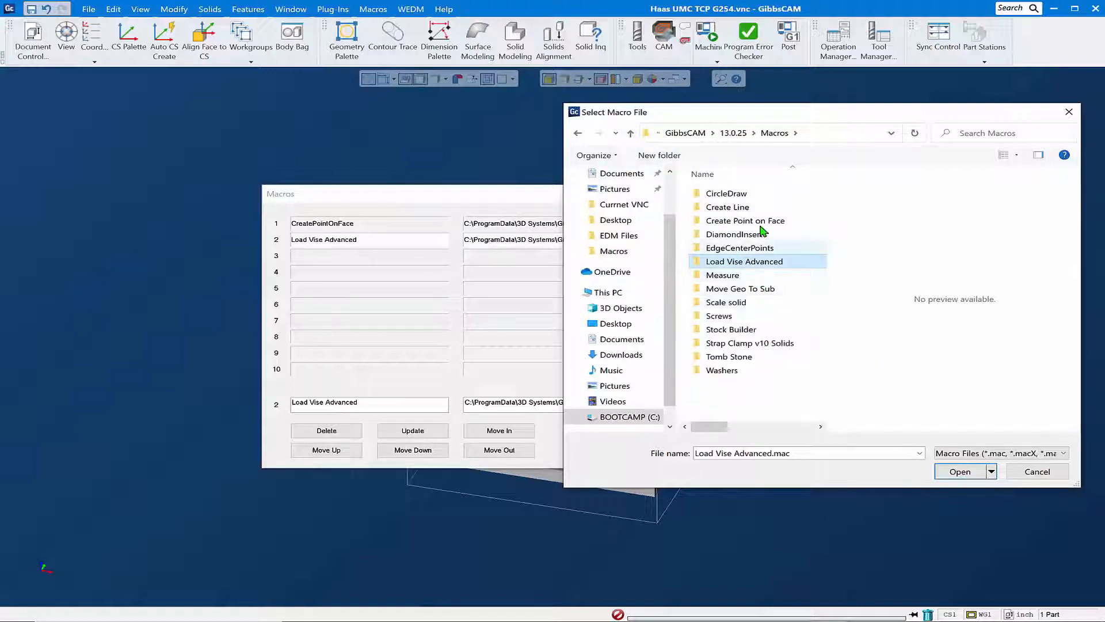
{"action": "mouse_move", "coordinate": [750, 207]}
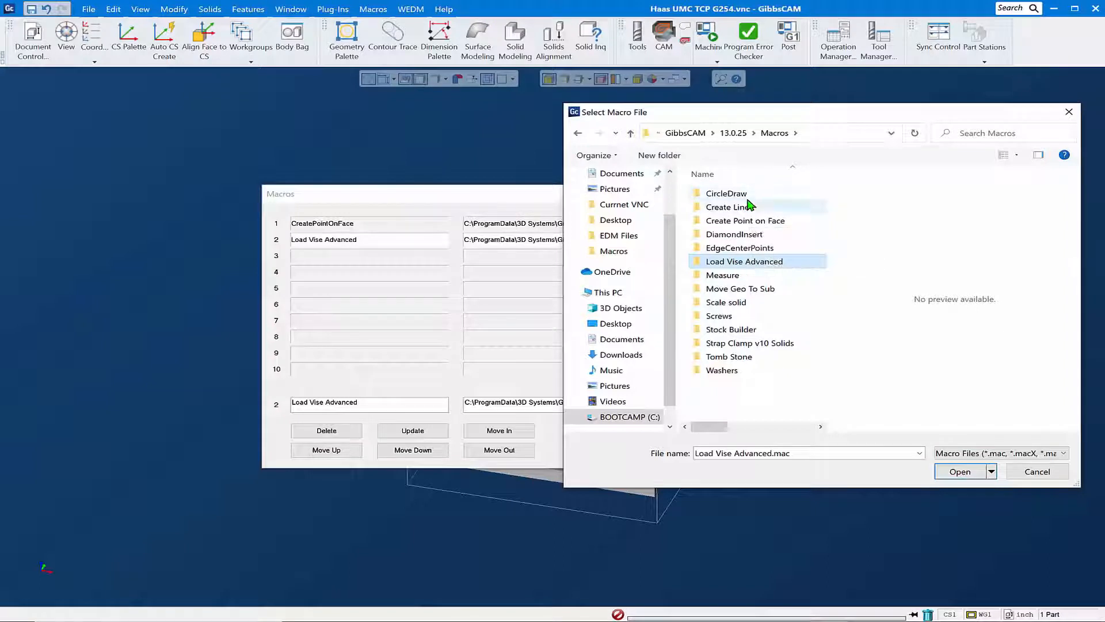
{"action": "mouse_move", "coordinate": [726, 316]}
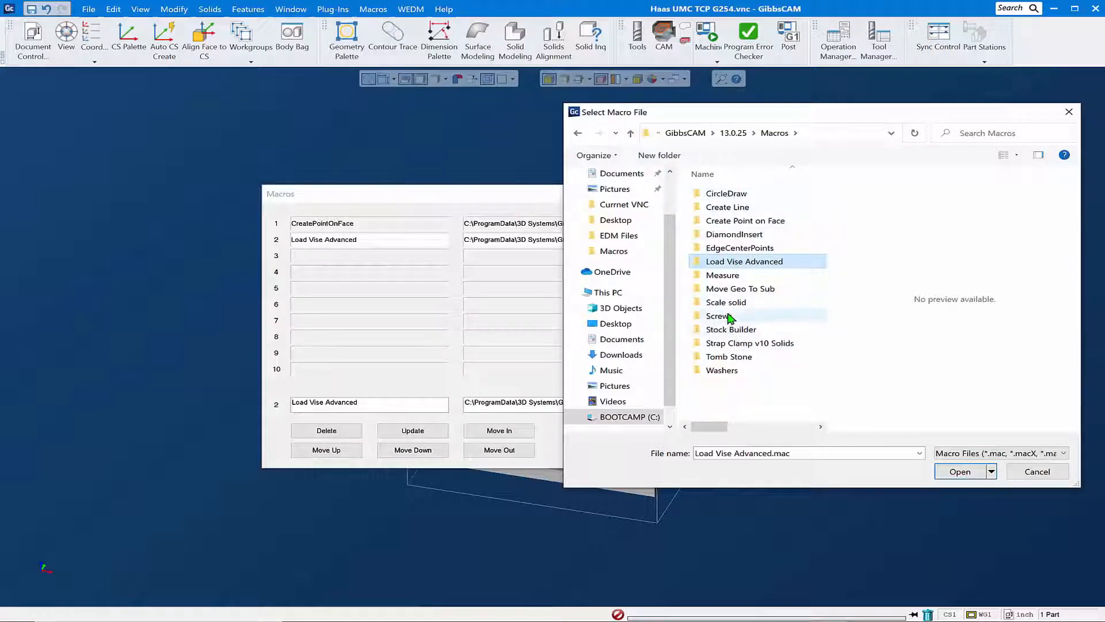
{"action": "double_click", "coordinate": [726, 301]}
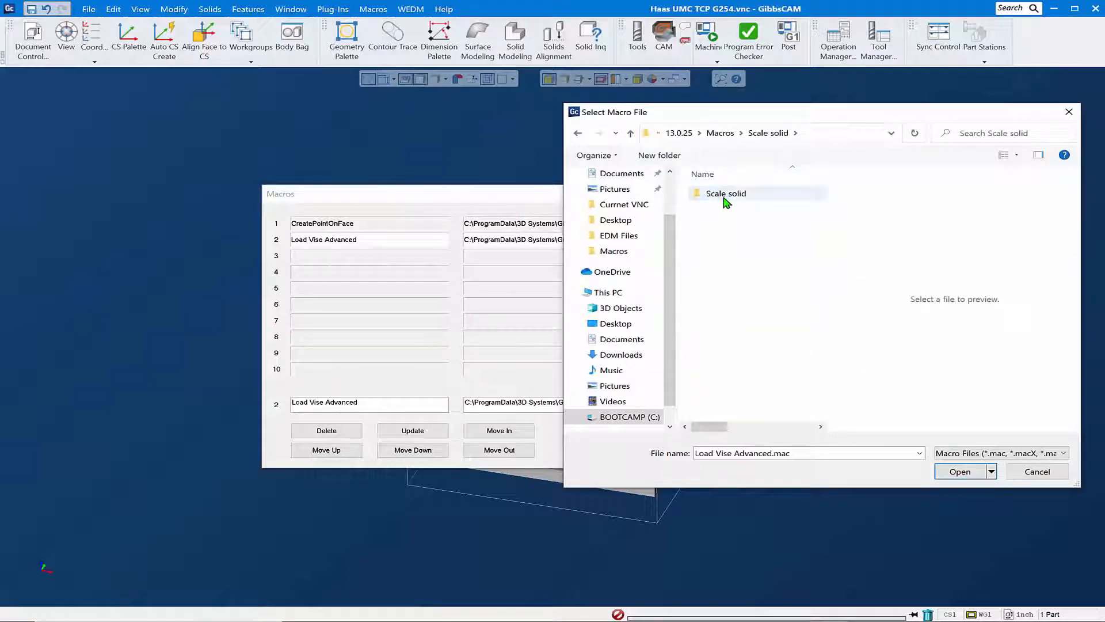
{"action": "double_click", "coordinate": [726, 194]}
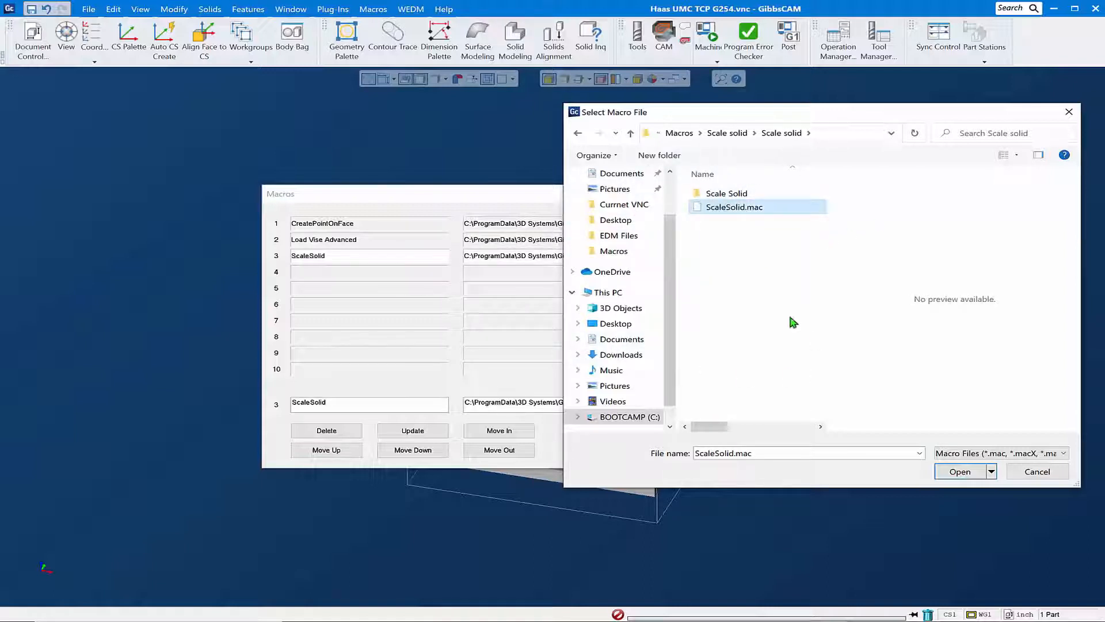
{"action": "mouse_move", "coordinate": [1069, 112]}
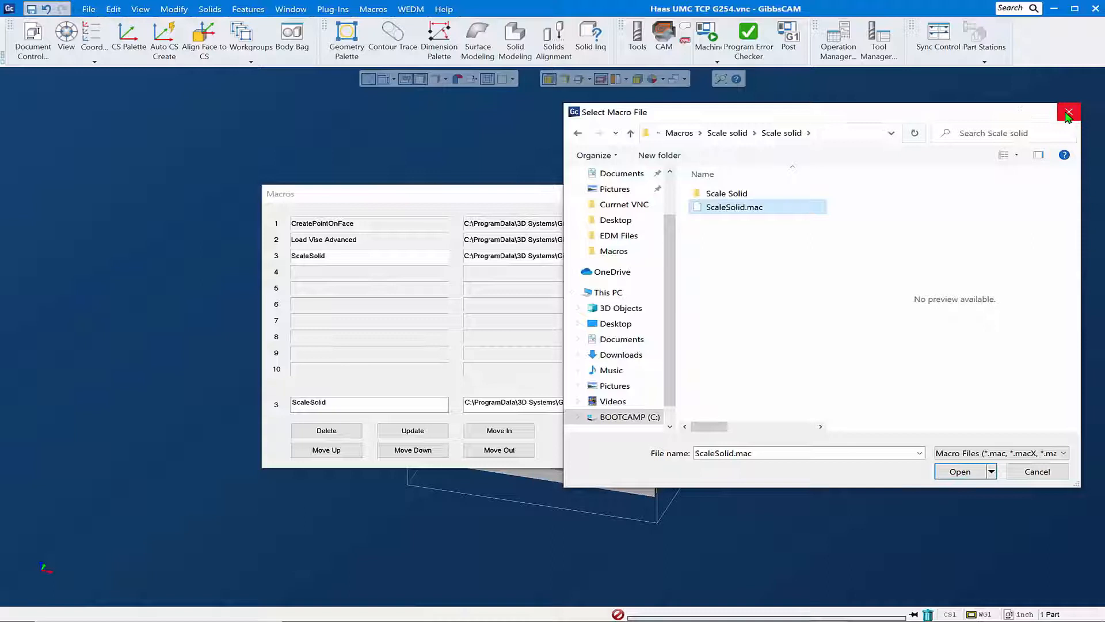
- Close the Select Macro File picker and confirm the Macros dialog with OK
{"action": "left_click", "coordinate": [1067, 113]}
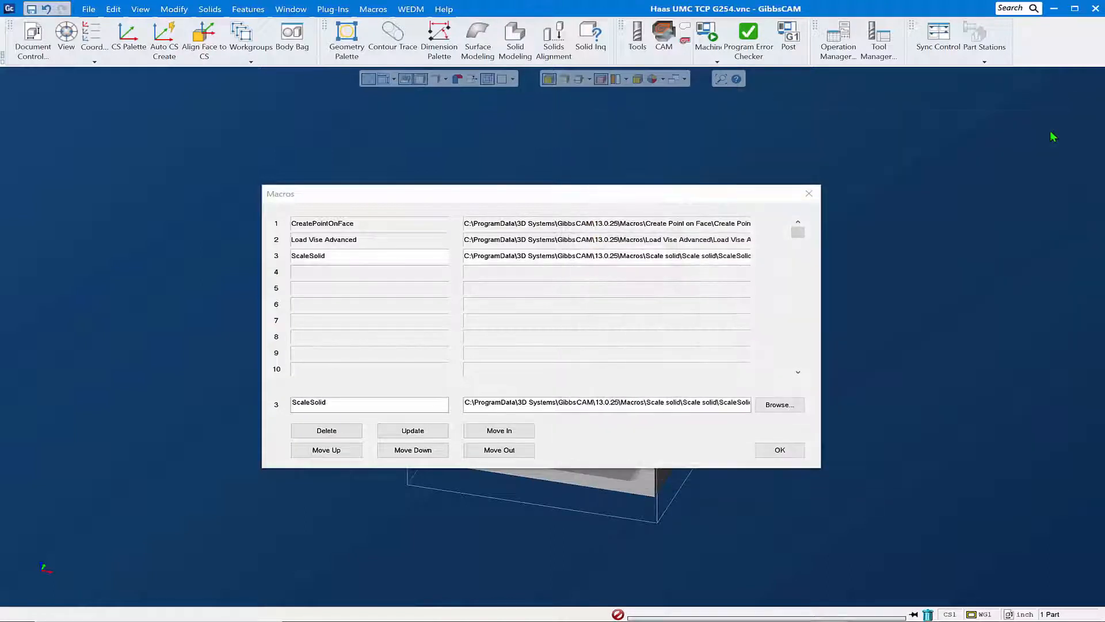
{"action": "mouse_move", "coordinate": [412, 367]}
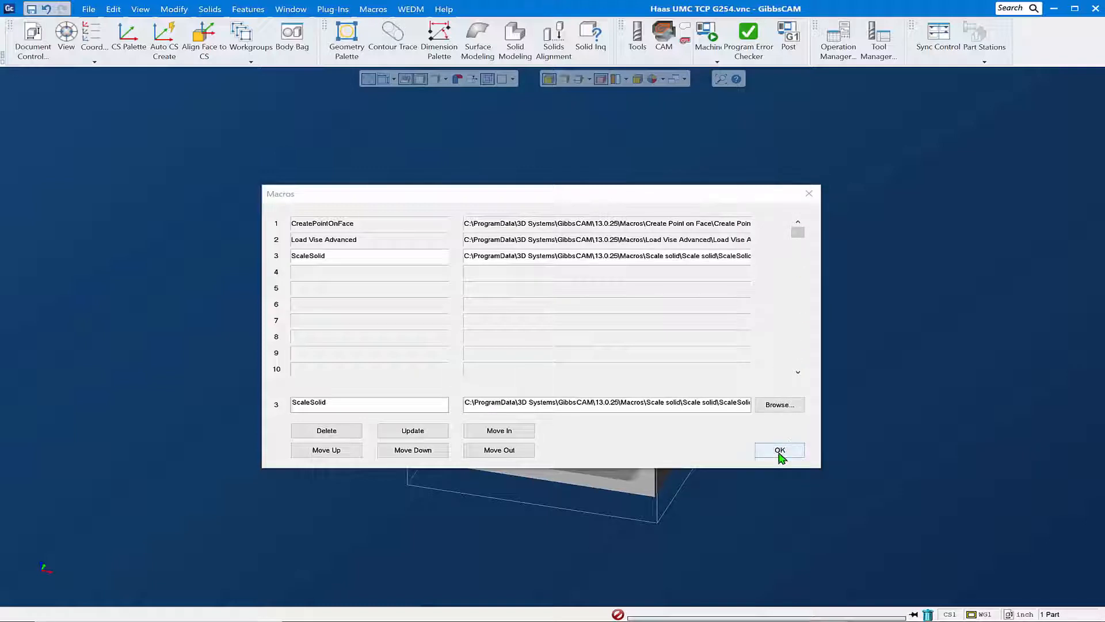
{"action": "left_click", "coordinate": [779, 449]}
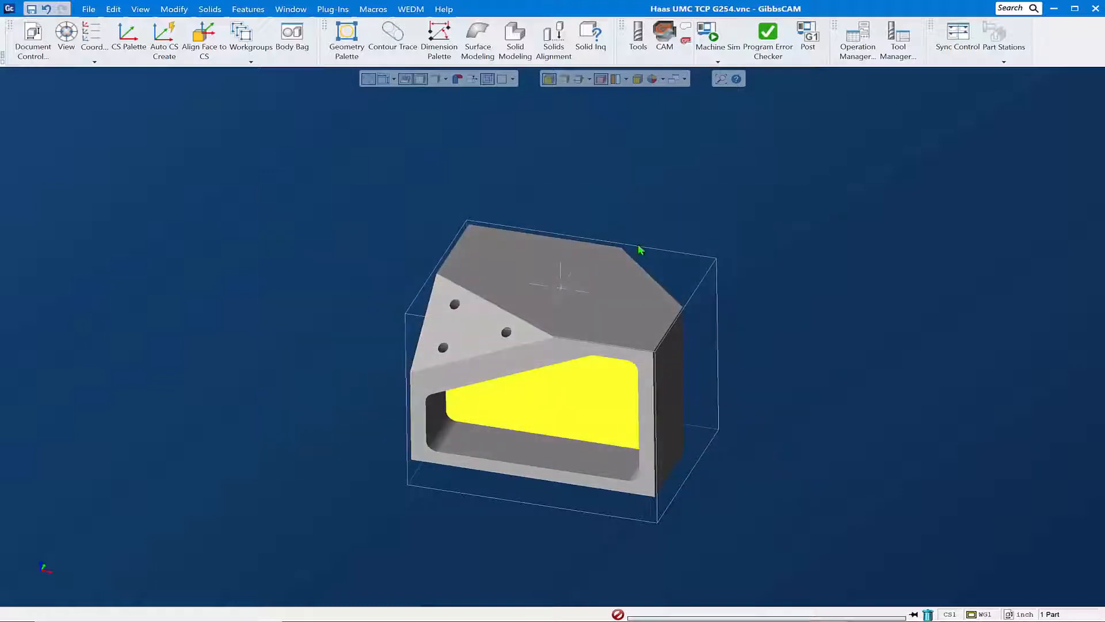
- Run CreatePointOnFace from the Macros menu to place a point on the part's top face
{"action": "left_click", "coordinate": [373, 9]}
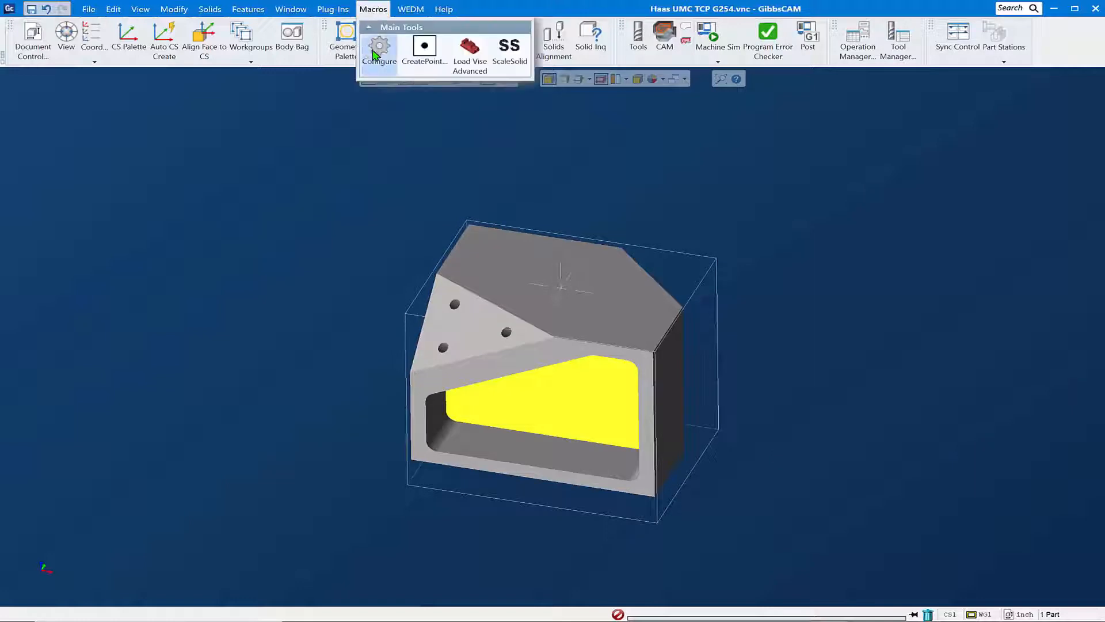
{"action": "mouse_move", "coordinate": [509, 45]}
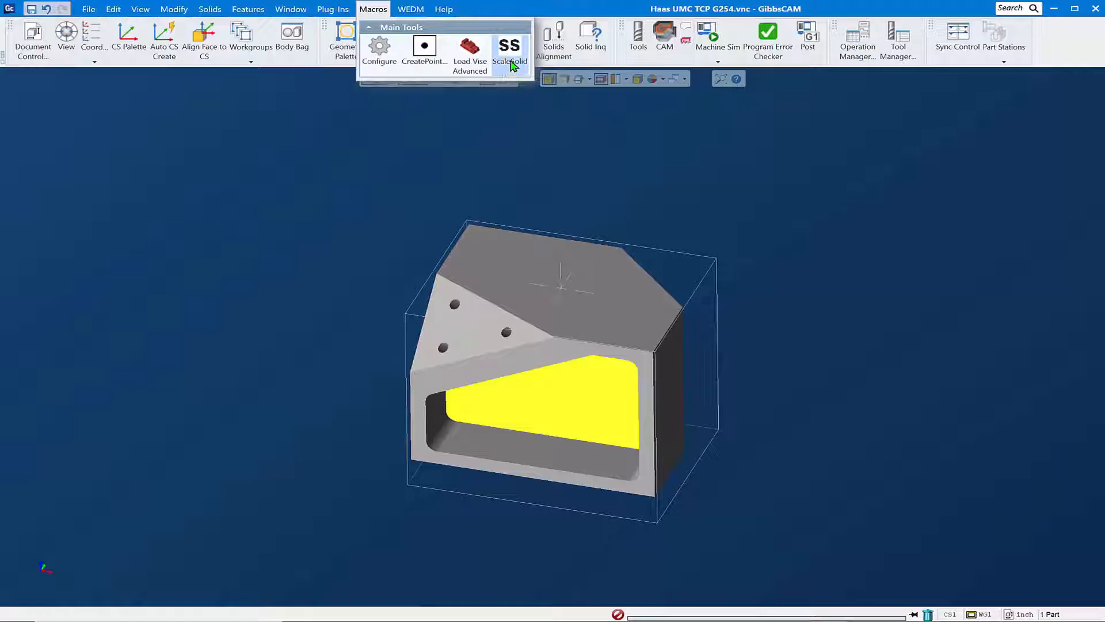
{"action": "mouse_move", "coordinate": [509, 50]}
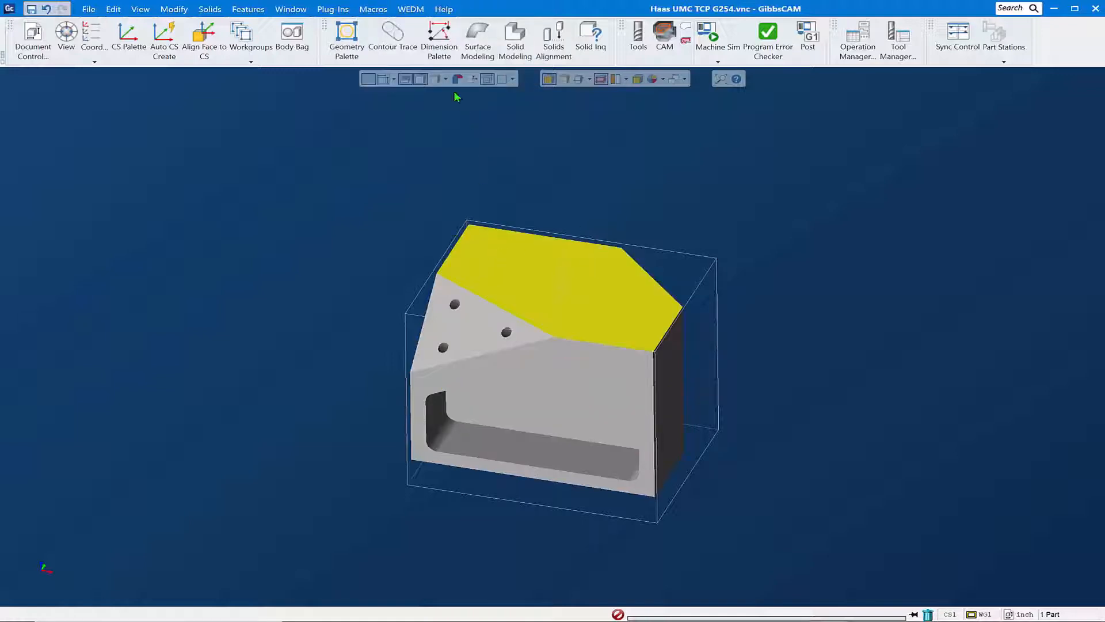
{"action": "left_click", "coordinate": [372, 8]}
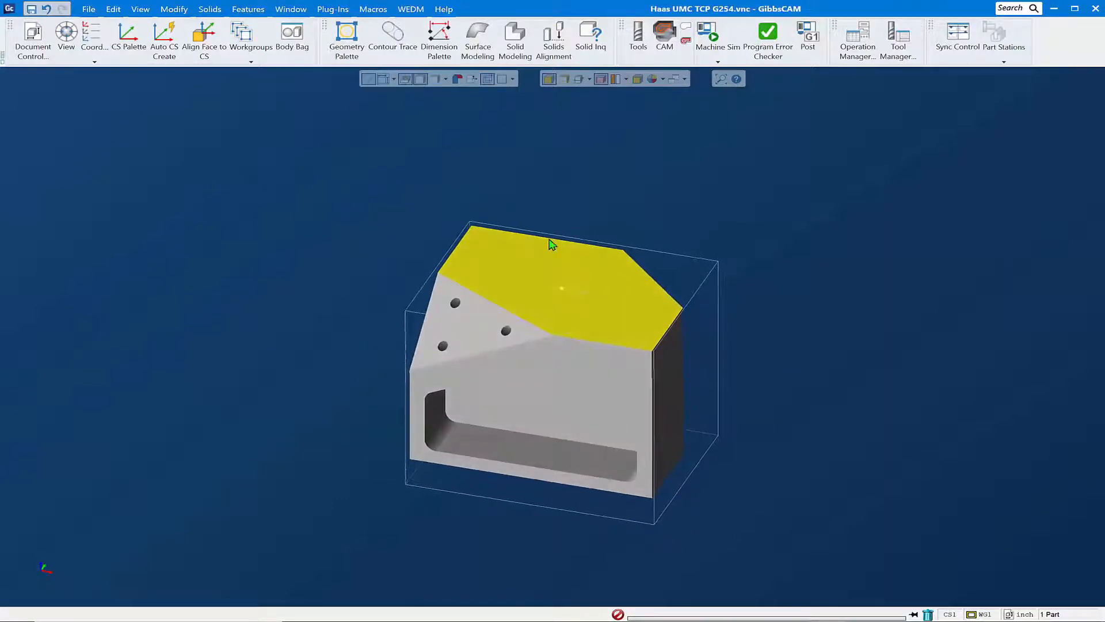
{"action": "left_click", "coordinate": [373, 9]}
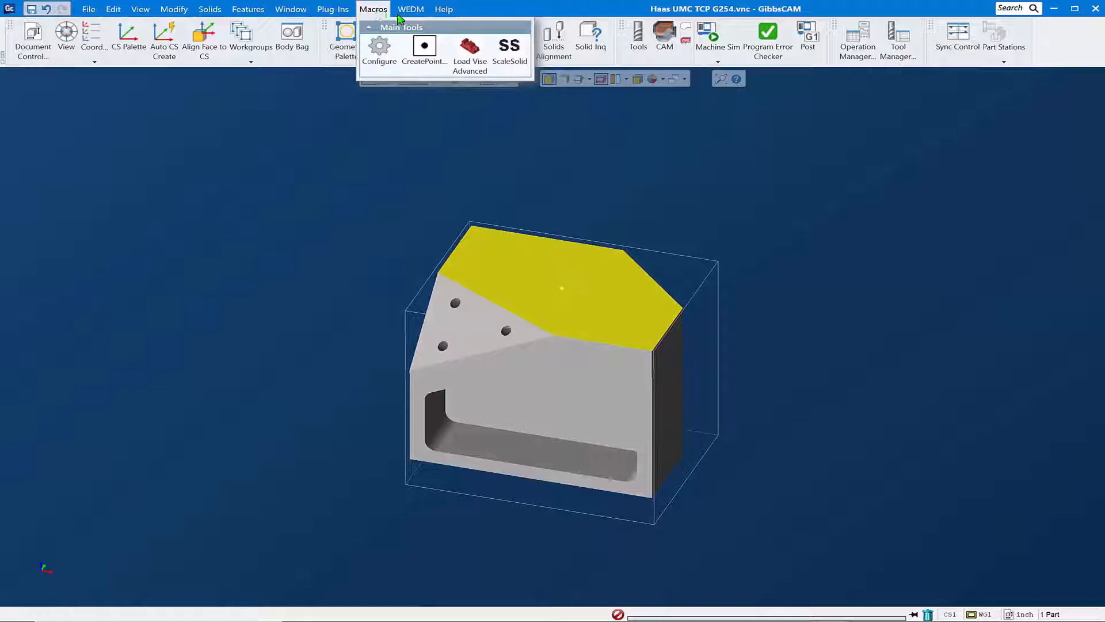
{"action": "mouse_move", "coordinate": [470, 53]}
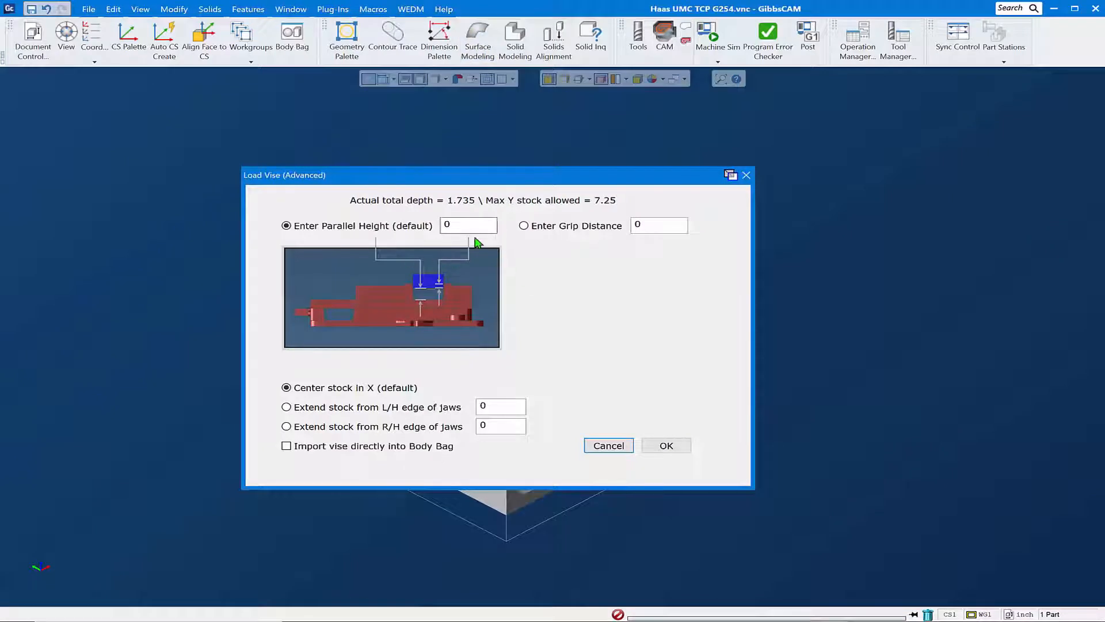
{"action": "mouse_move", "coordinate": [556, 235]}
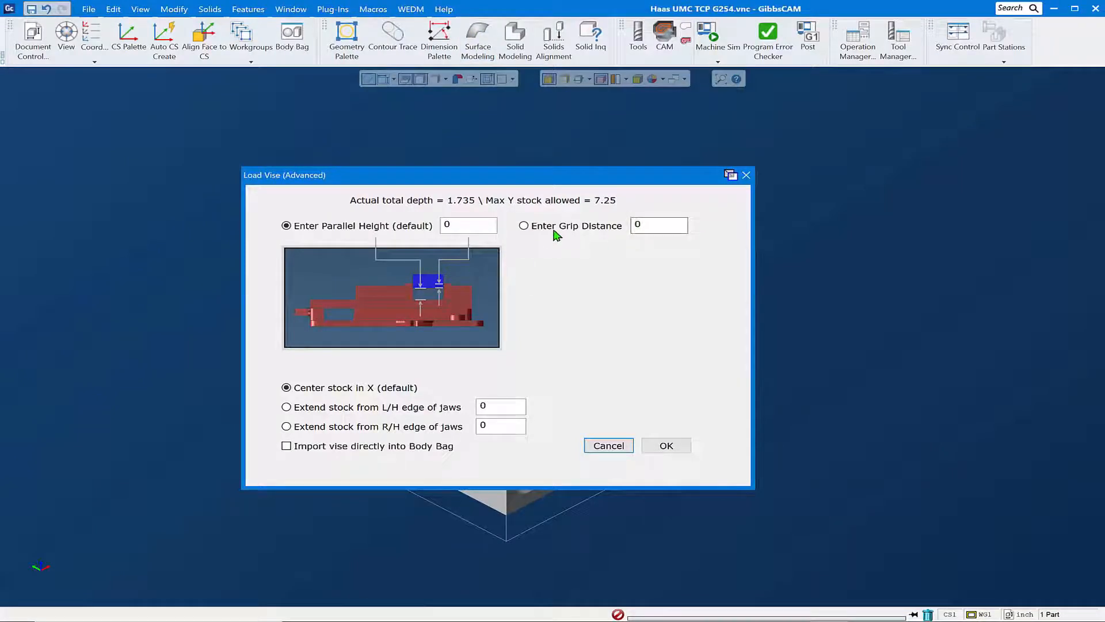
- Load the vise using Enter Grip Distance with a grip distance of .5
{"action": "left_click", "coordinate": [523, 226]}
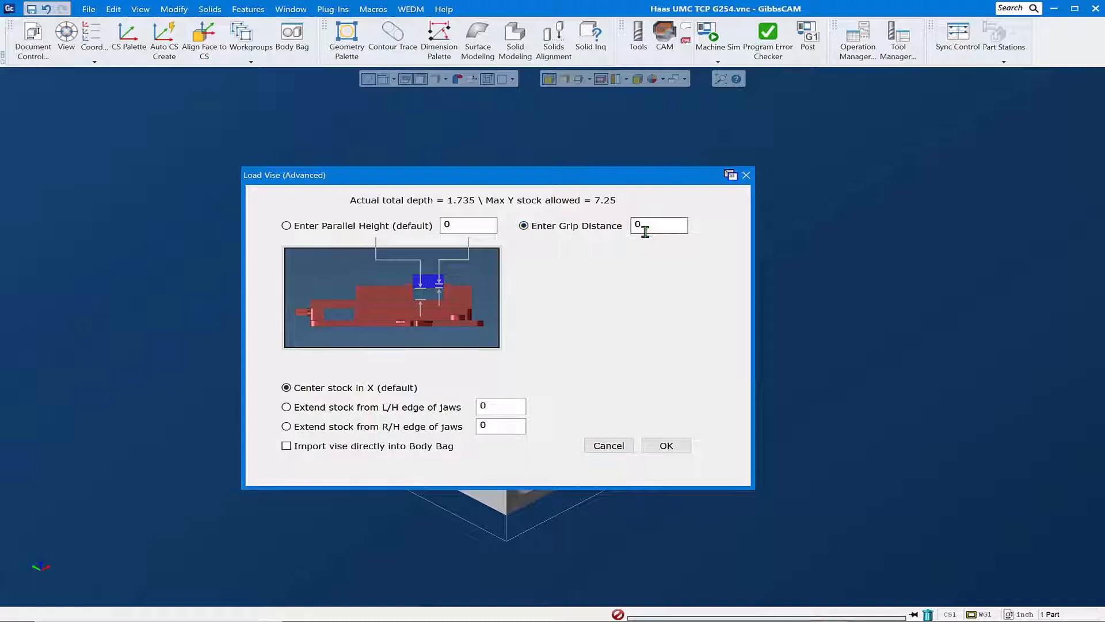
{"action": "type", "text": "."}
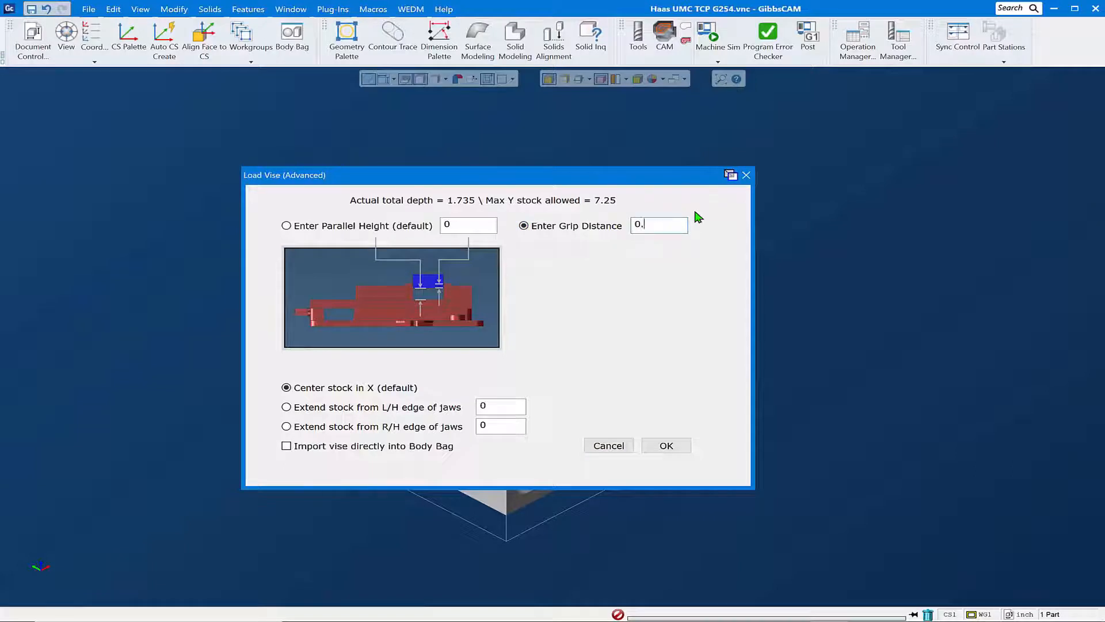
{"action": "type", "text": "5"}
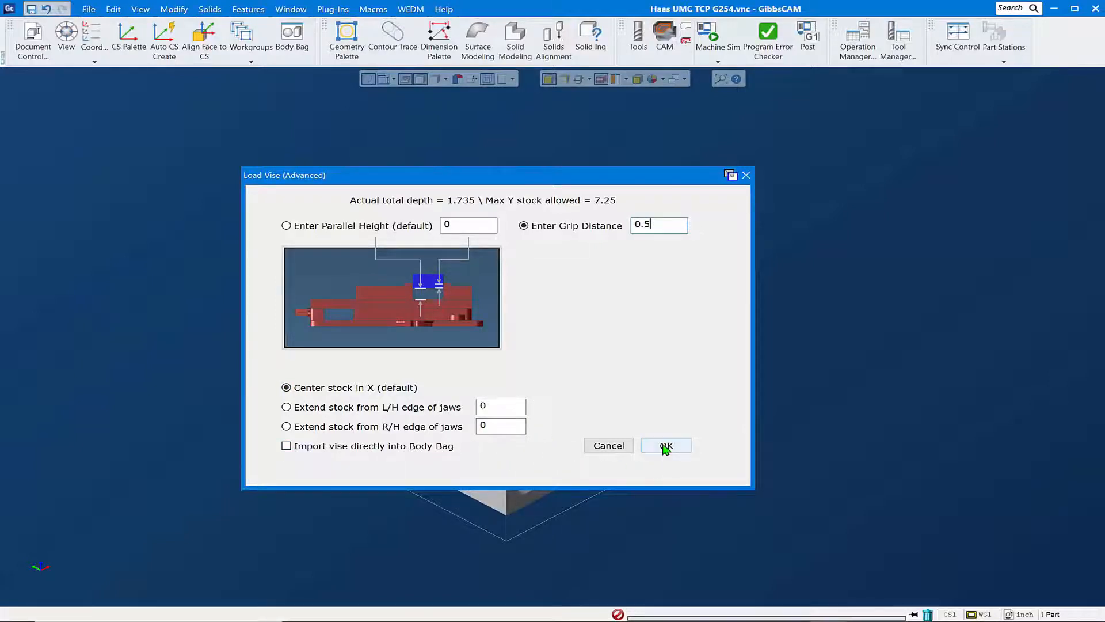
{"action": "left_click", "coordinate": [665, 445]}
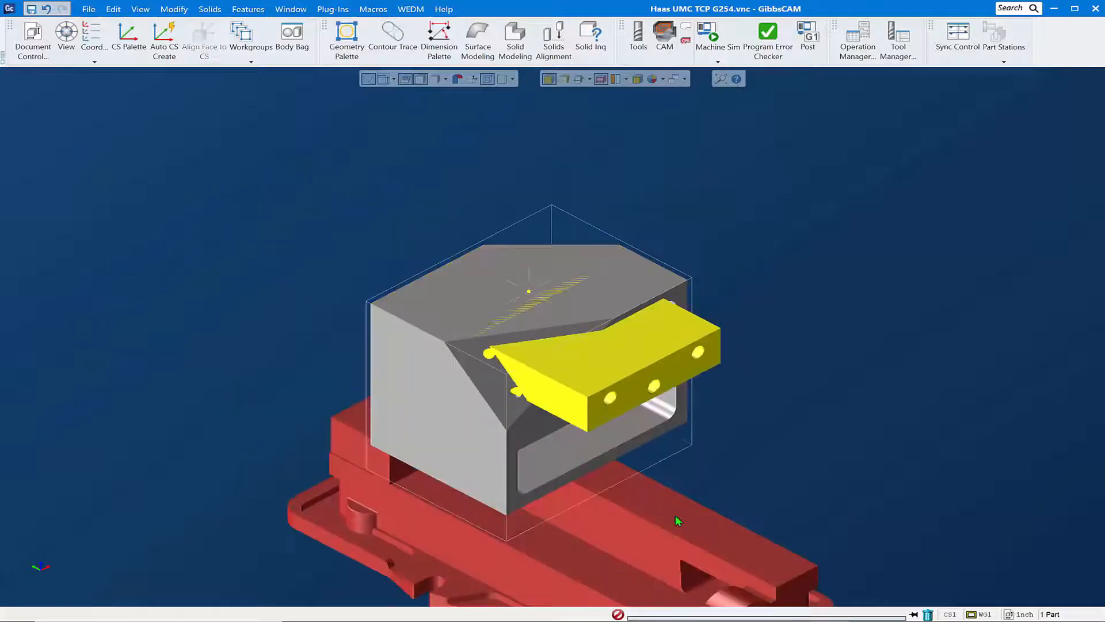